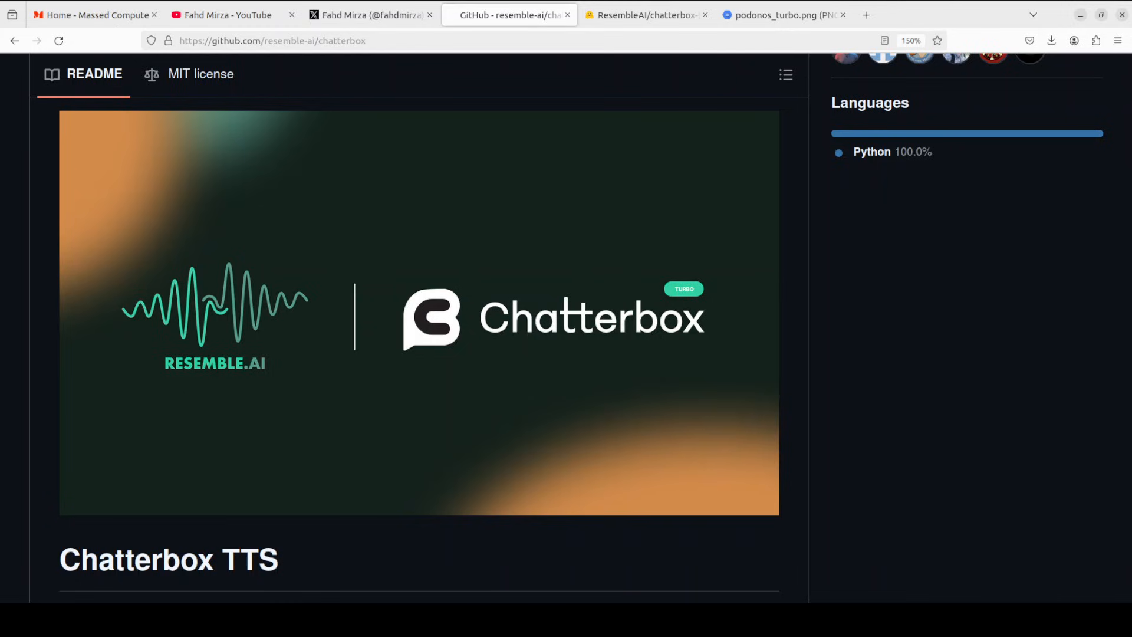
pyautogui.moveTo(842, 336)
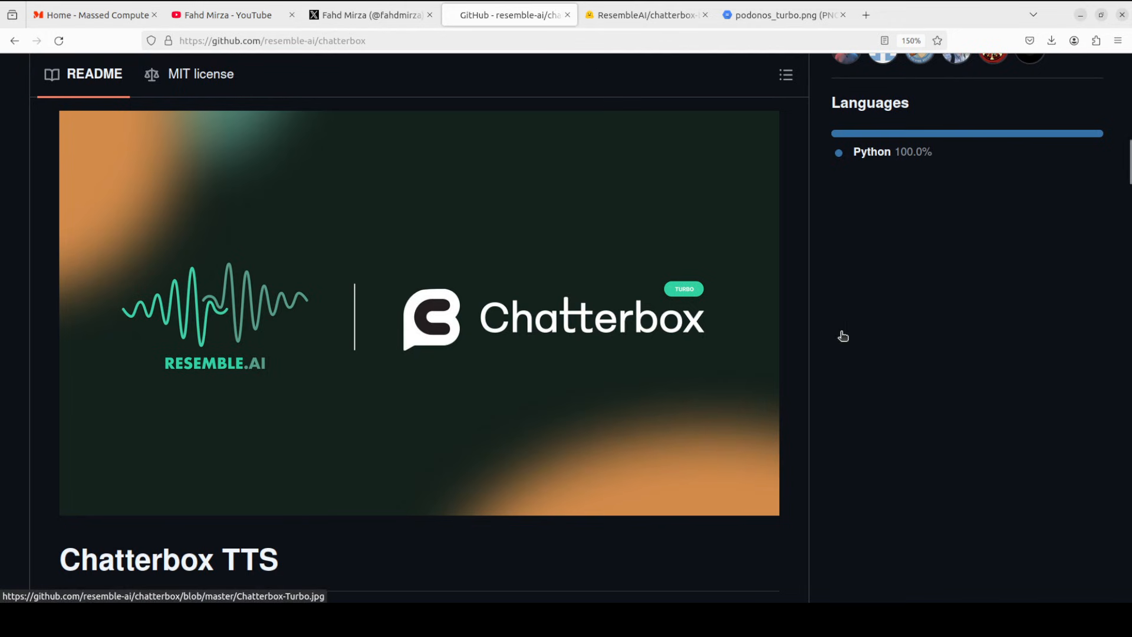
pyautogui.moveTo(798, 331)
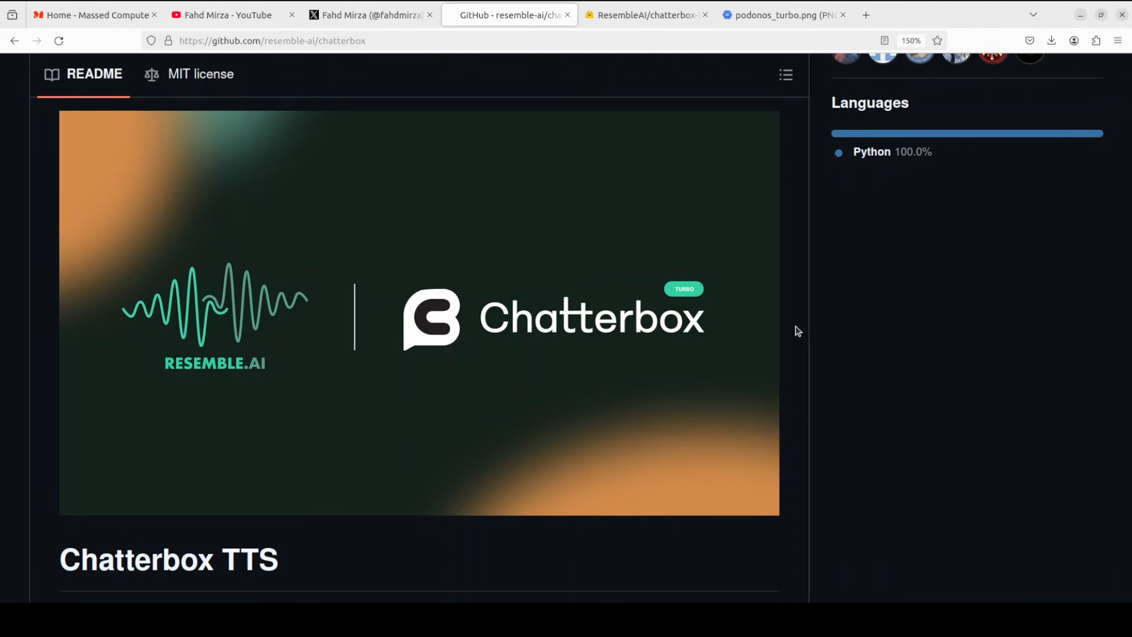
# Review the YouTube channel's chatterbox search results, then switch to the creator's X profile
pyautogui.click(224, 15)
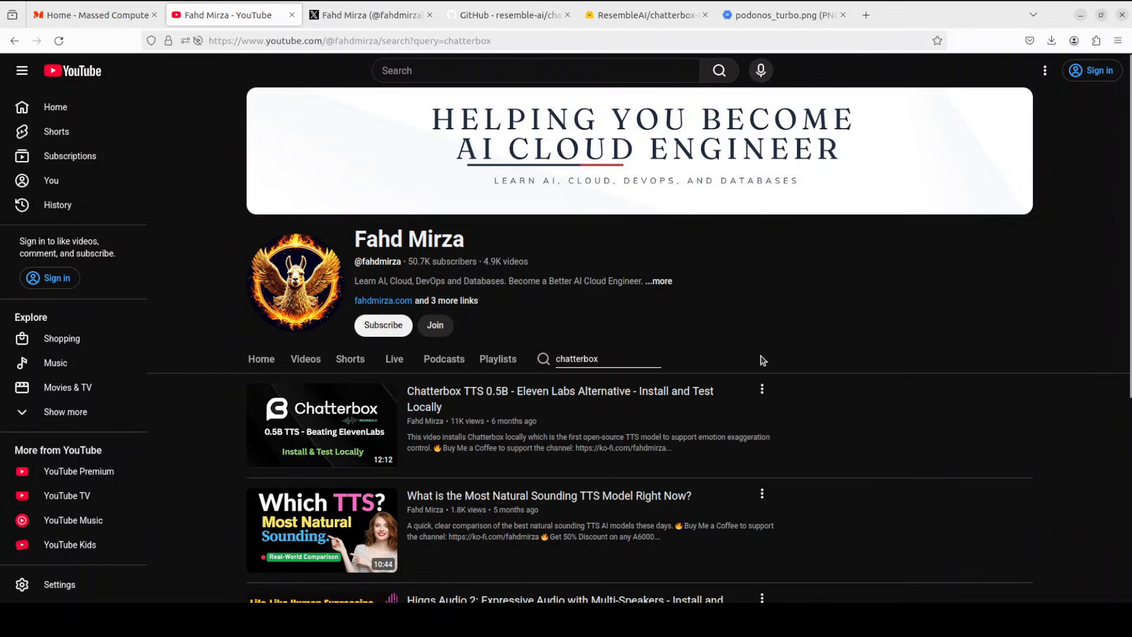
pyautogui.moveTo(872, 370)
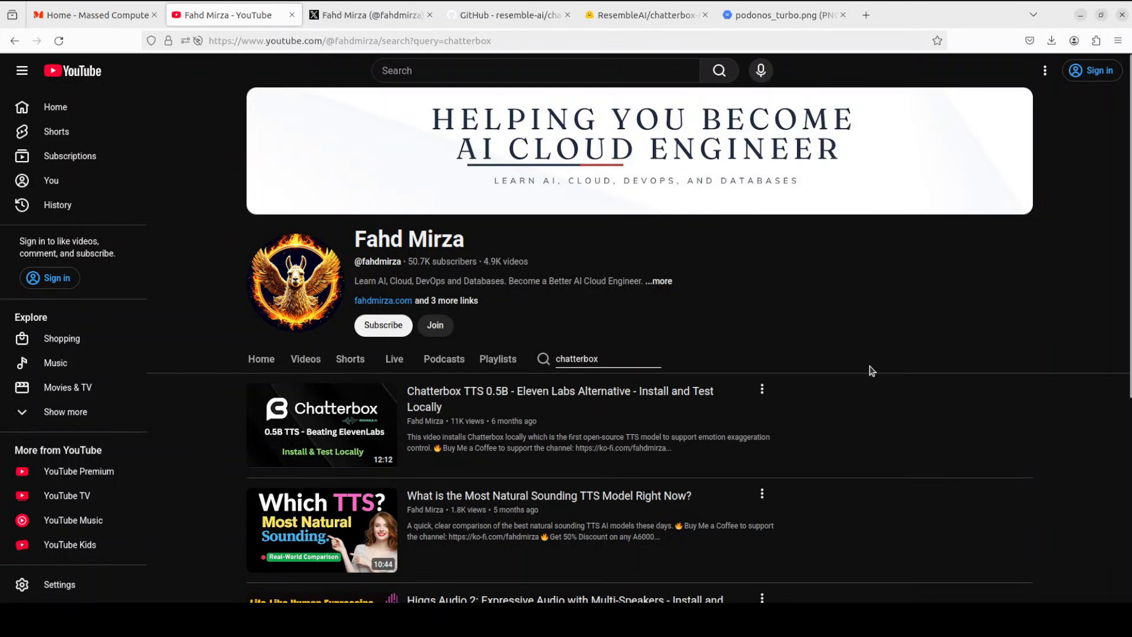
pyautogui.moveTo(867, 374)
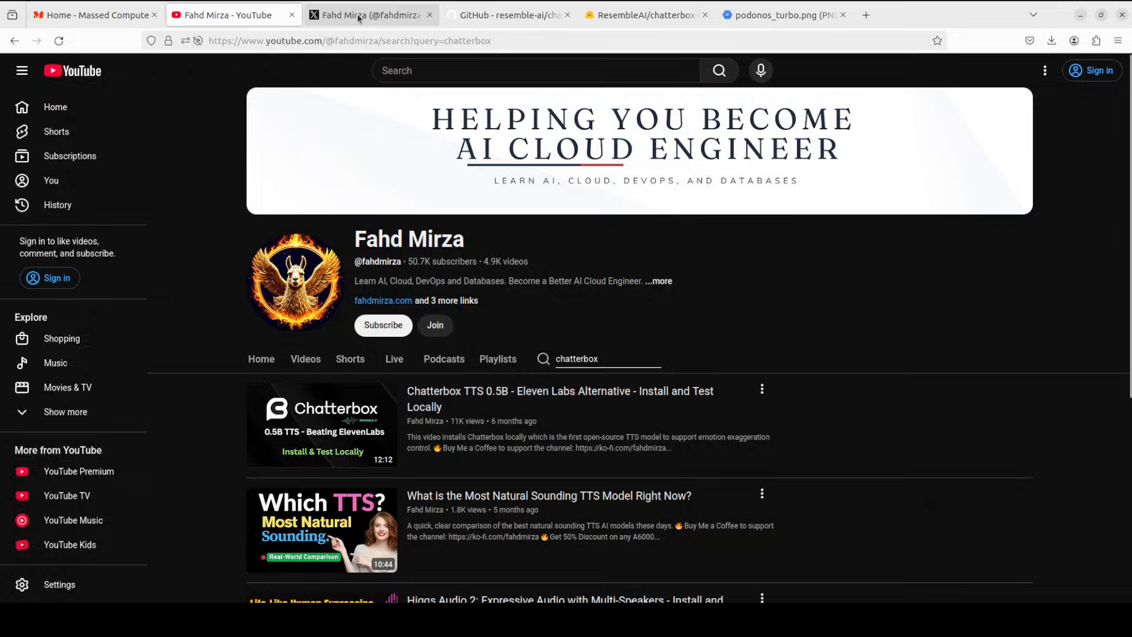
pyautogui.click(370, 14)
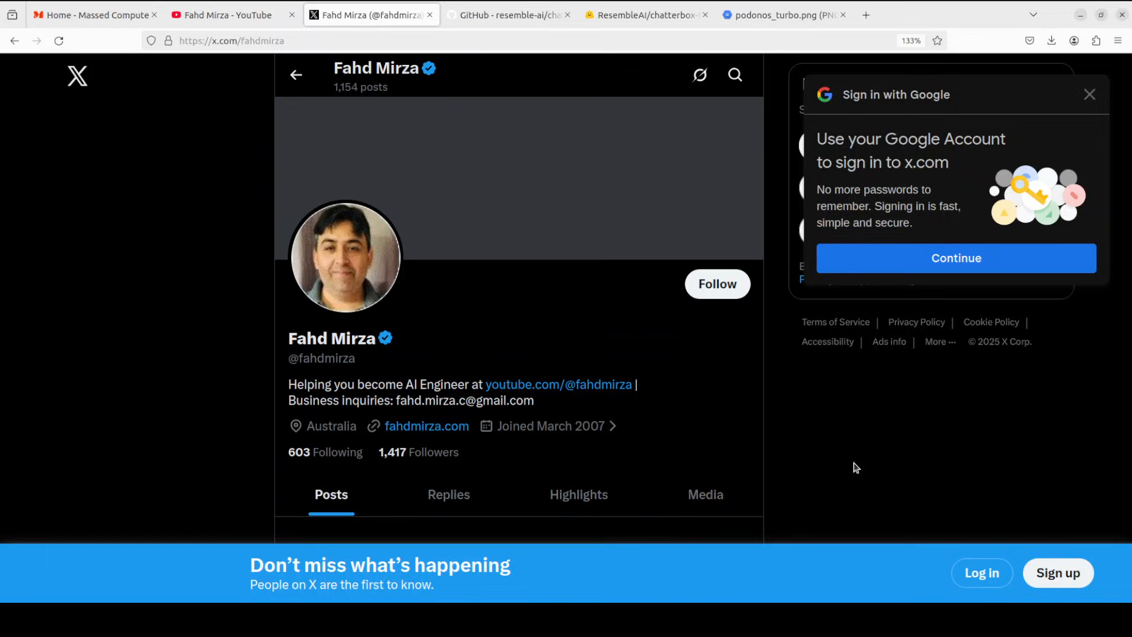
pyautogui.moveTo(657, 43)
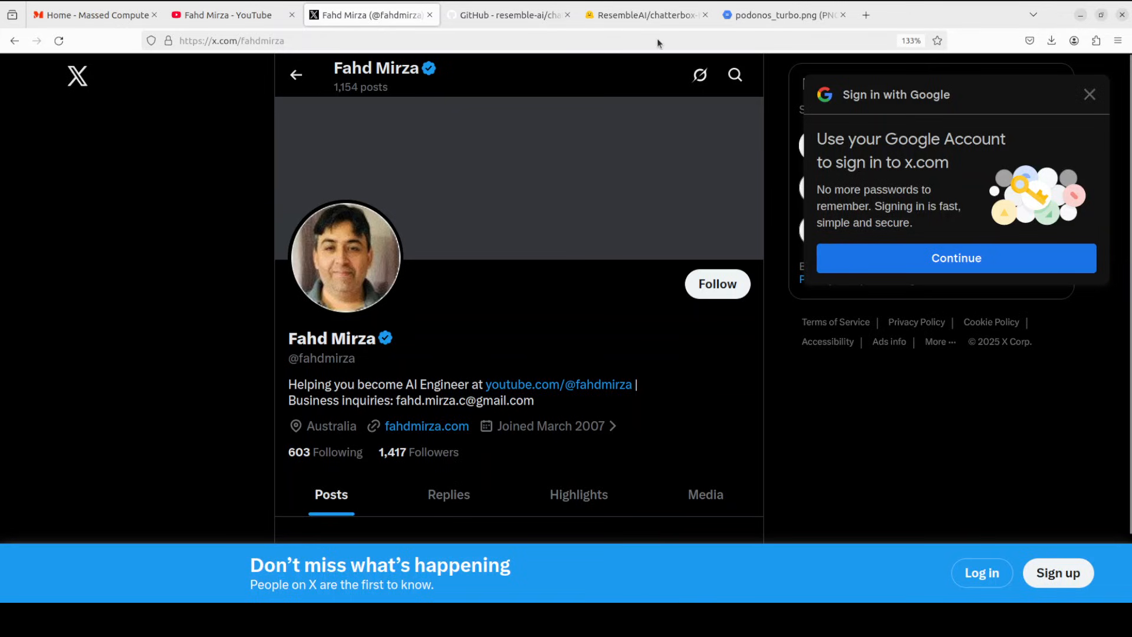
pyautogui.moveTo(554, 15)
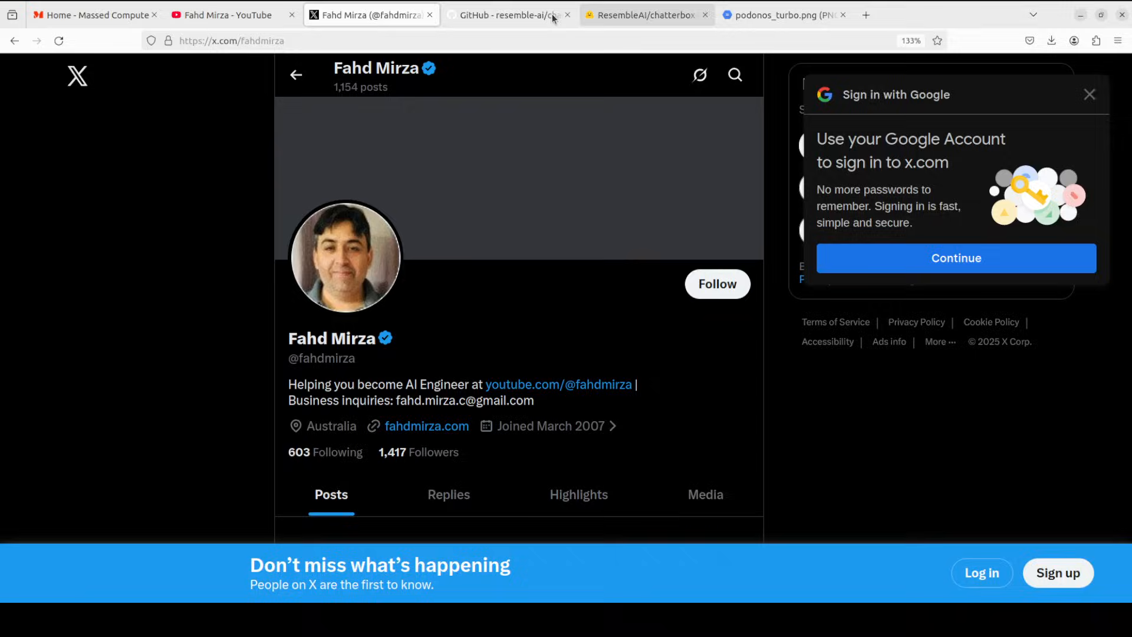
# View the Chatterbox GitHub repository, then the ResembleAI/chatterbox-turbo Hugging Face model page
pyautogui.click(506, 14)
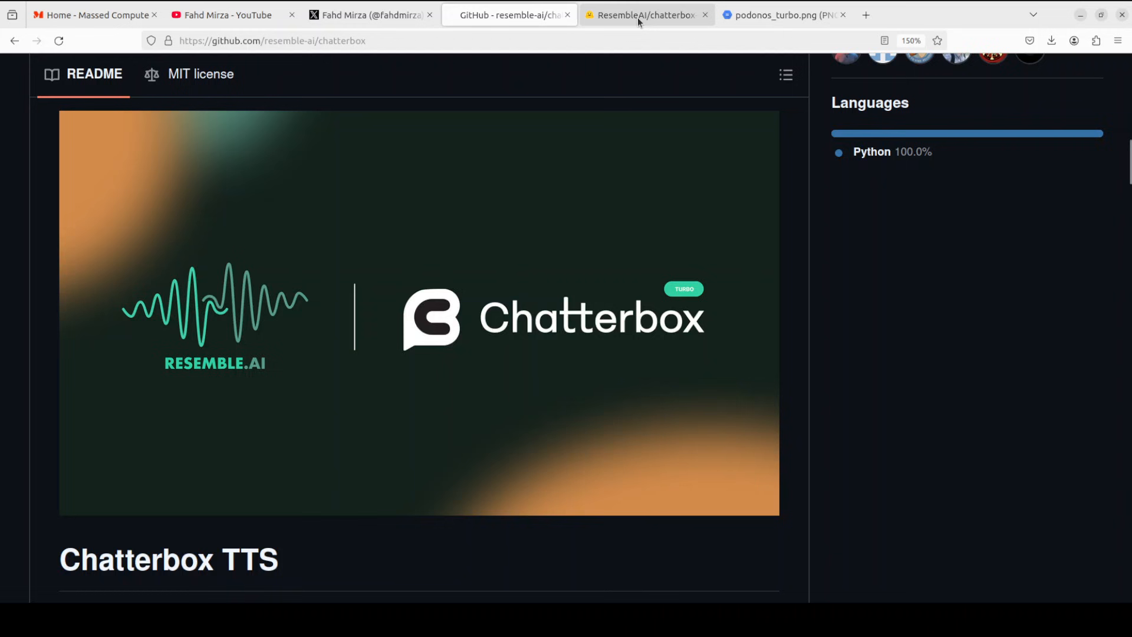
pyautogui.click(643, 14)
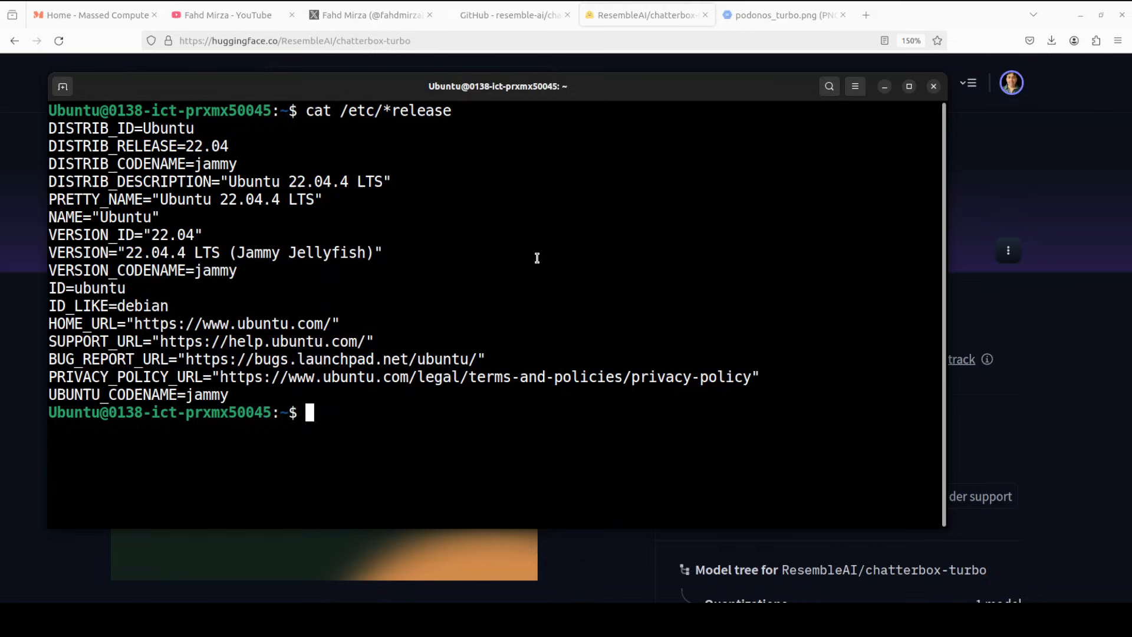
pyautogui.moveTo(537, 258)
pyautogui.write('nvidia-smi')
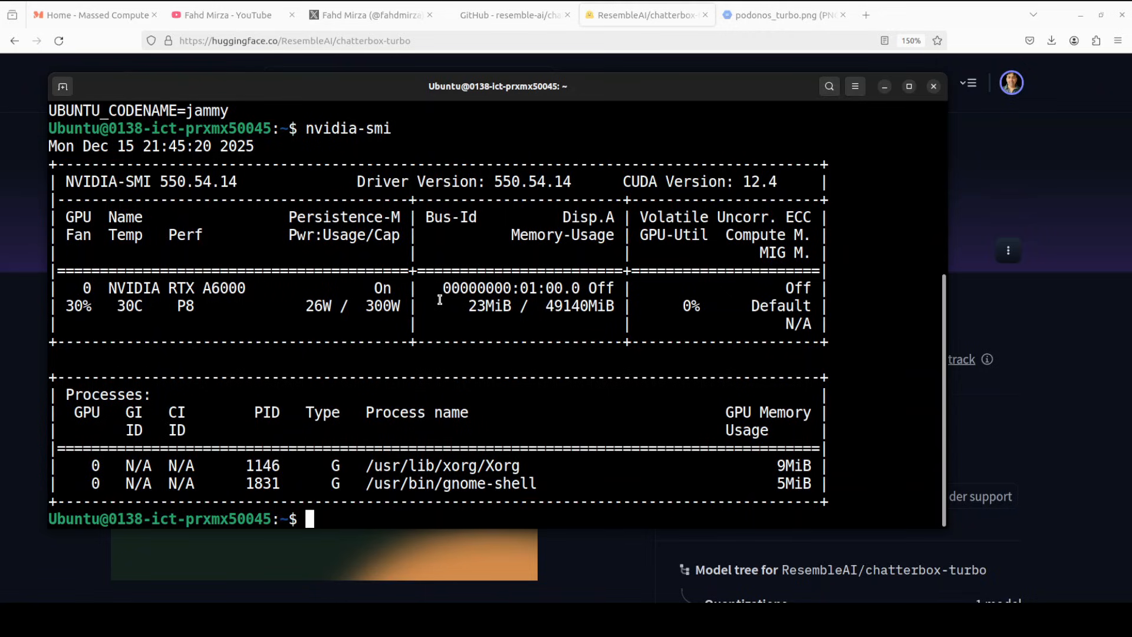
# Create and activate a conda environment 'ai' with Python 3.11
pyautogui.write('conda create -n ai python=3.11 -y && conda activate ai')
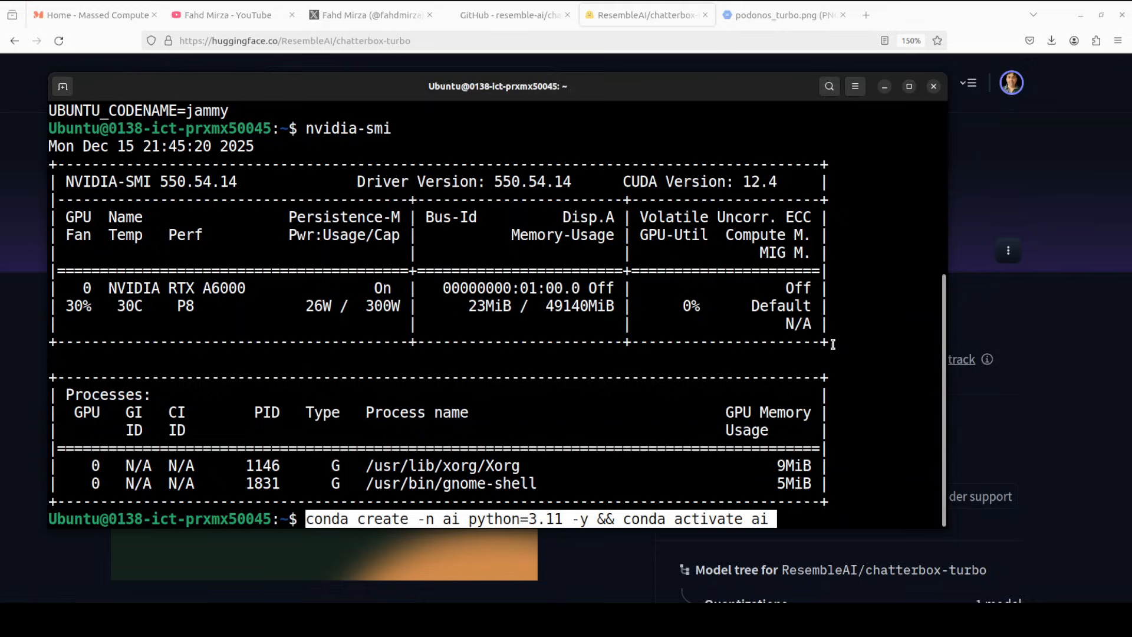
pyautogui.press('Return')
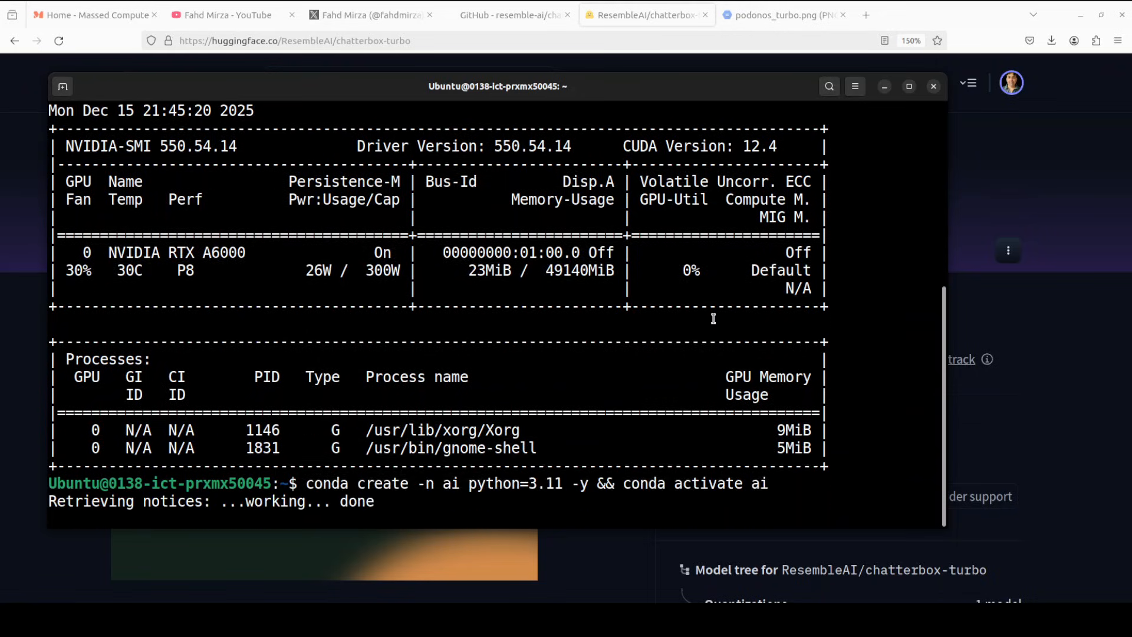
pyautogui.click(94, 15)
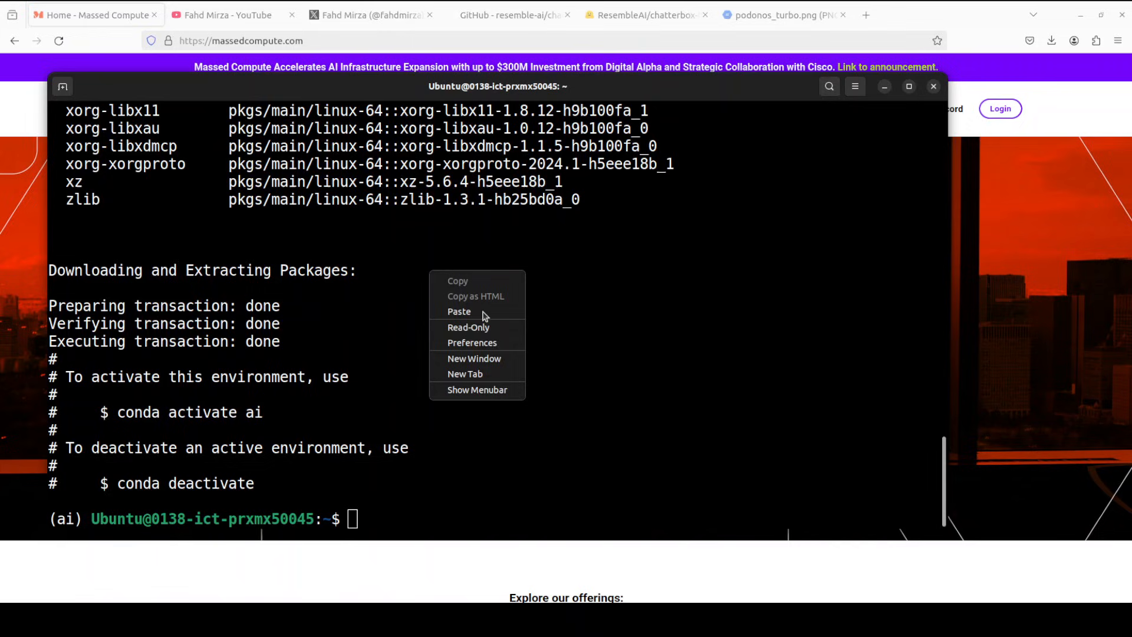
# Clone the chatterbox repository, enter its folder and install it with pip install -e
pyautogui.click(459, 311)
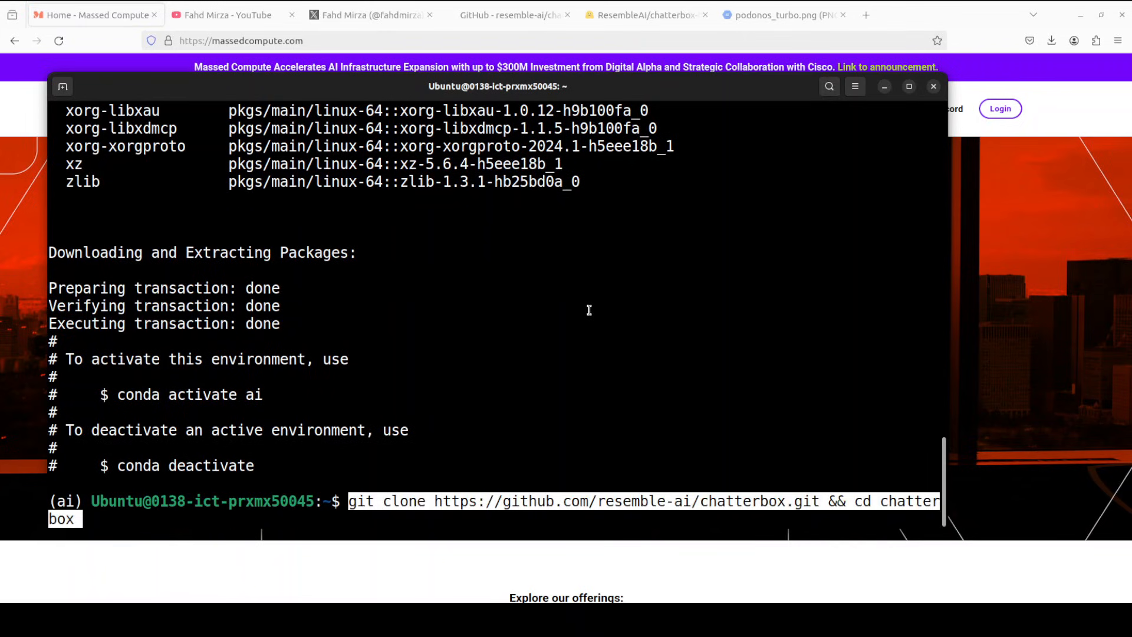
pyautogui.press('Return')
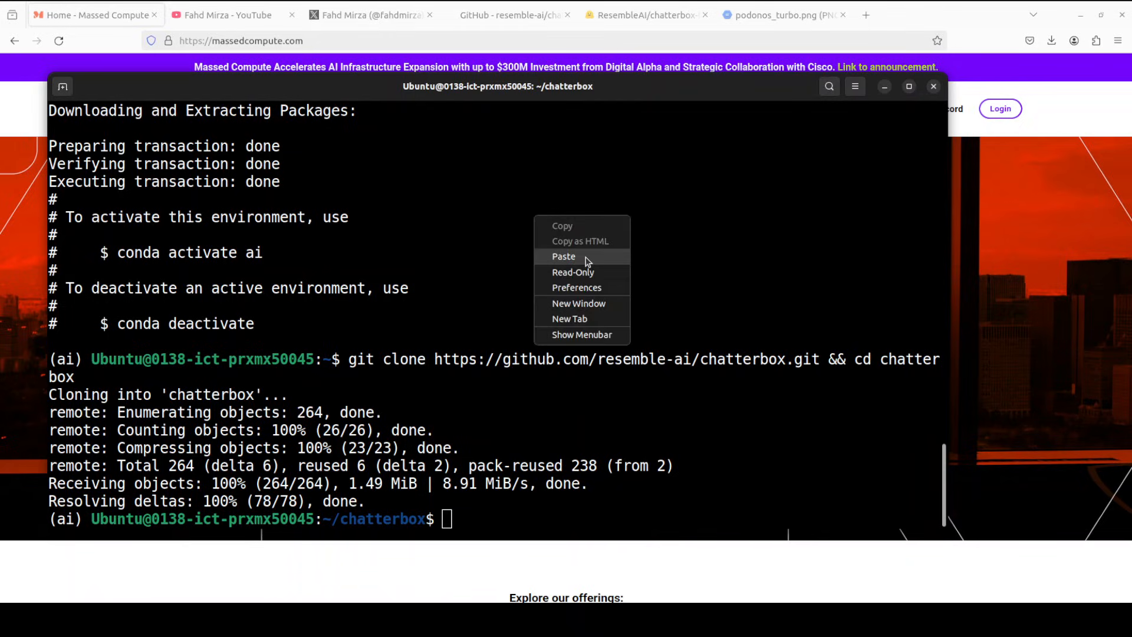
pyautogui.click(564, 256)
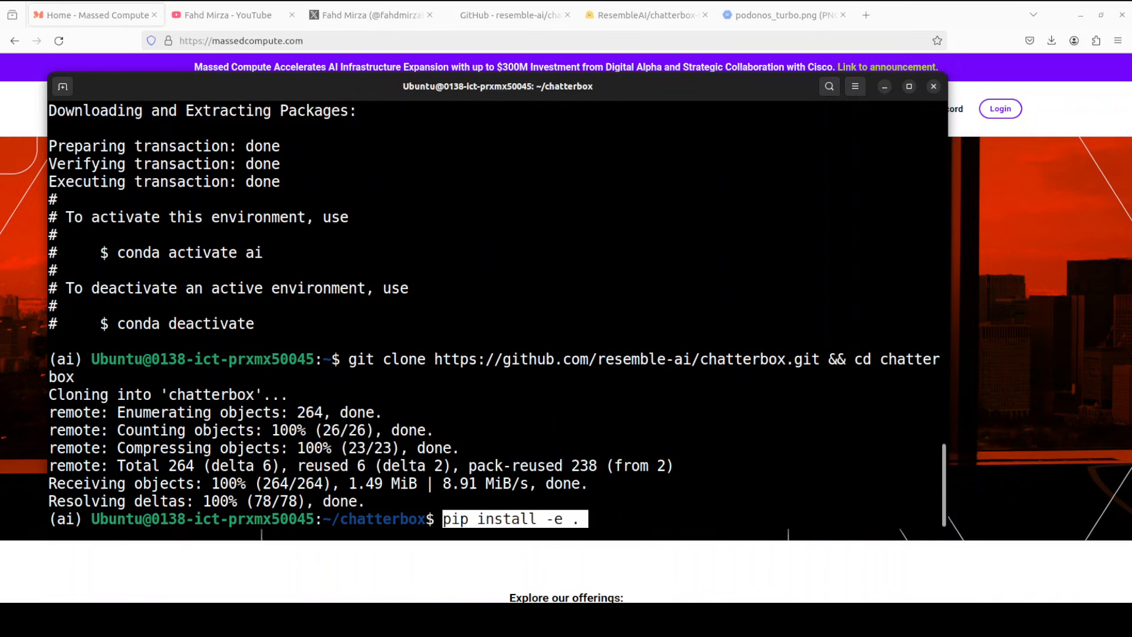
pyautogui.press('Return')
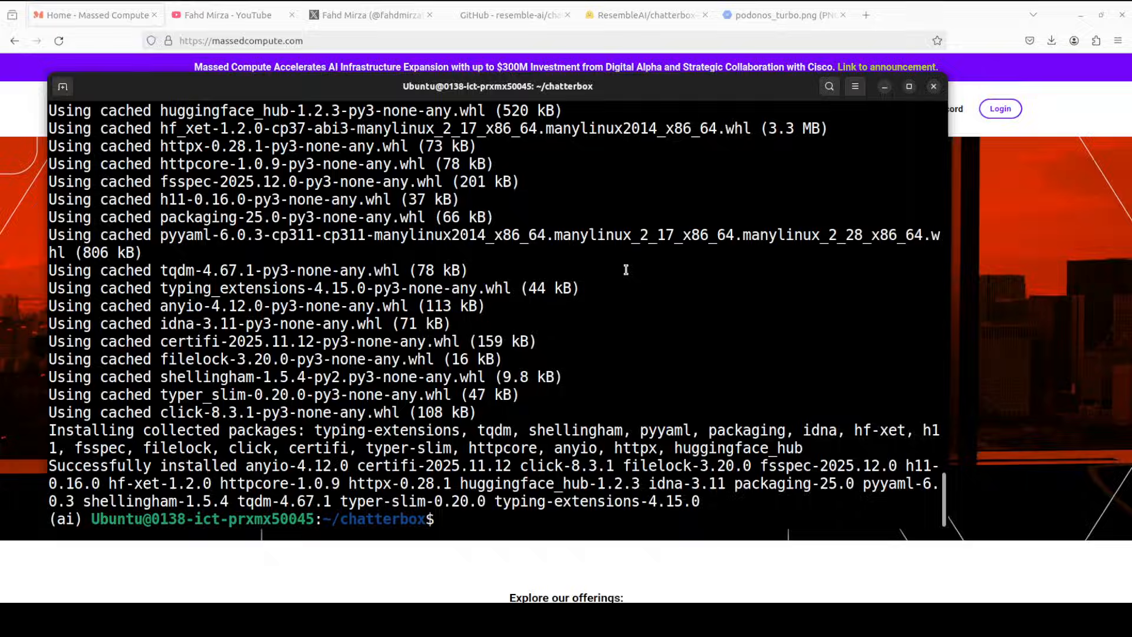
# Launch the Chatterbox web UI with python app.py on local port 7860
pyautogui.write('python a')
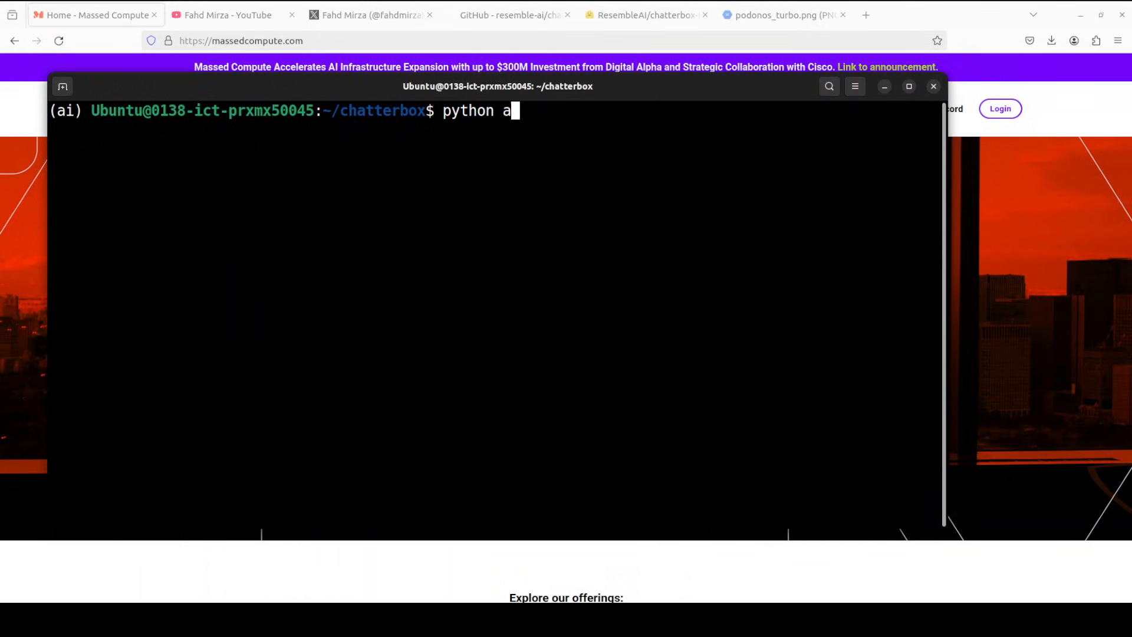
pyautogui.write('pp.py')
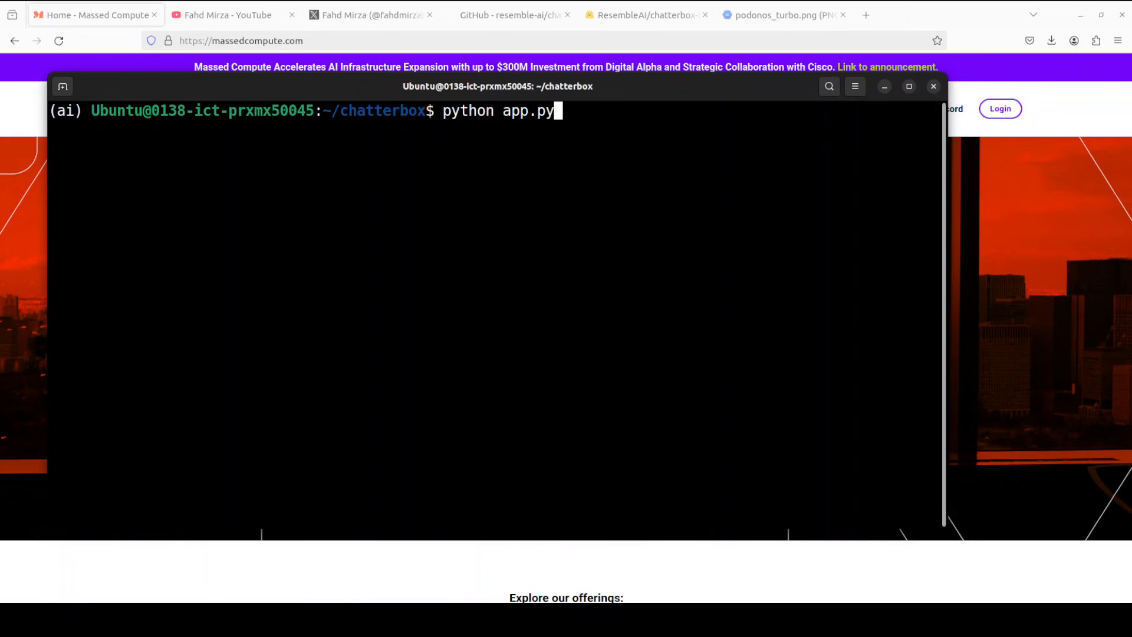
pyautogui.press('Return')
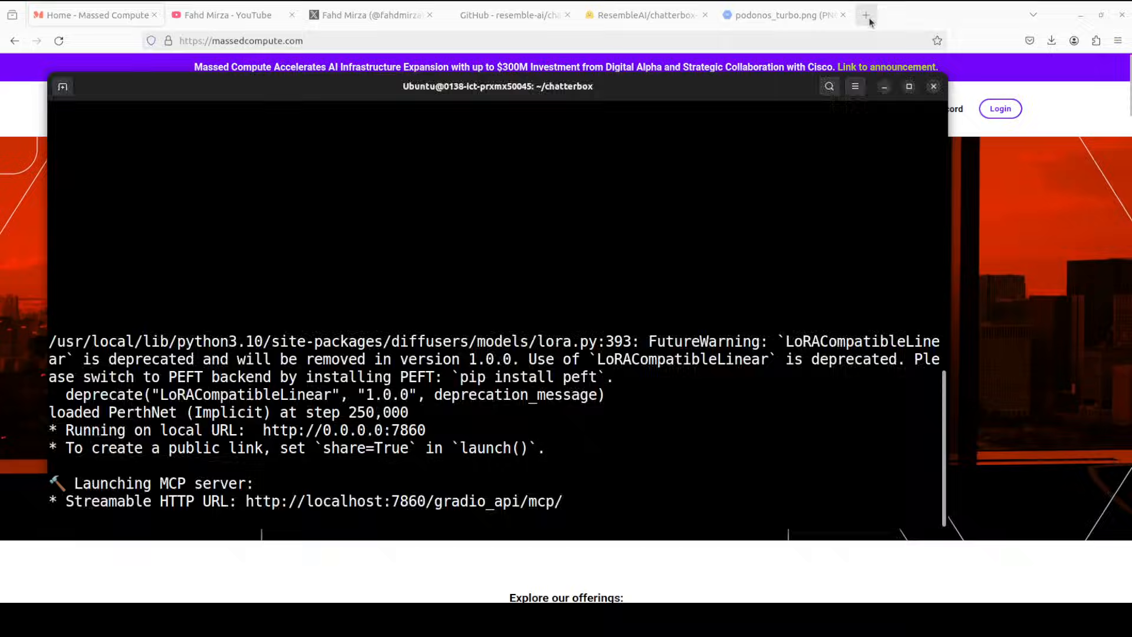
# Generate and play the default tagged prompt's 16-second clip, then select the prompt for replacement
pyautogui.click(865, 14)
pyautogui.write('localhost:7860')
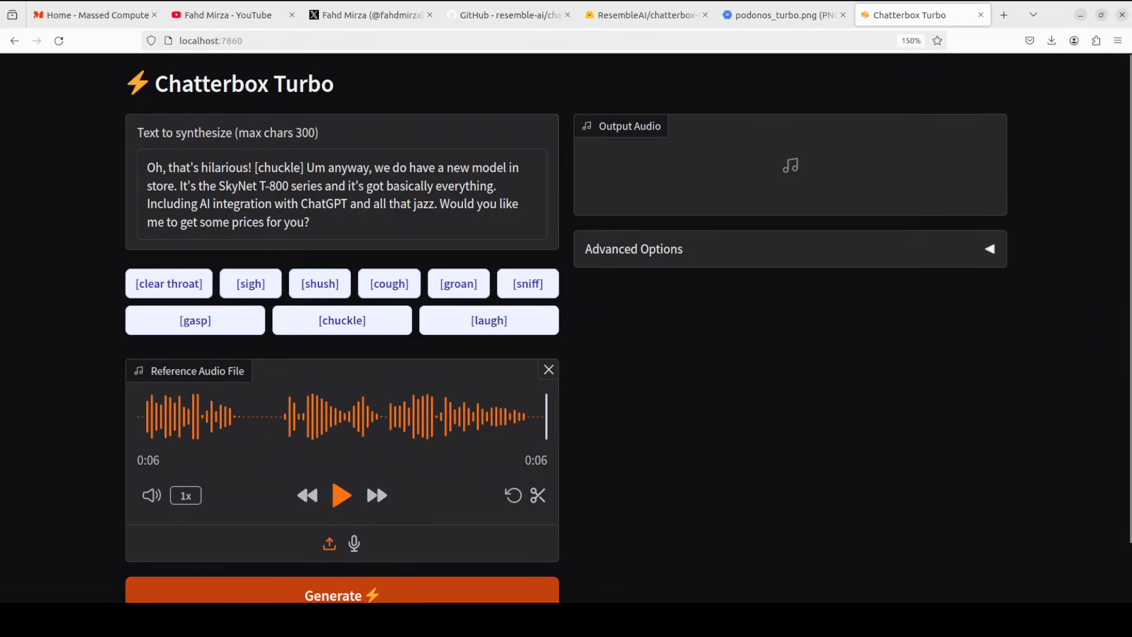
pyautogui.click(342, 595)
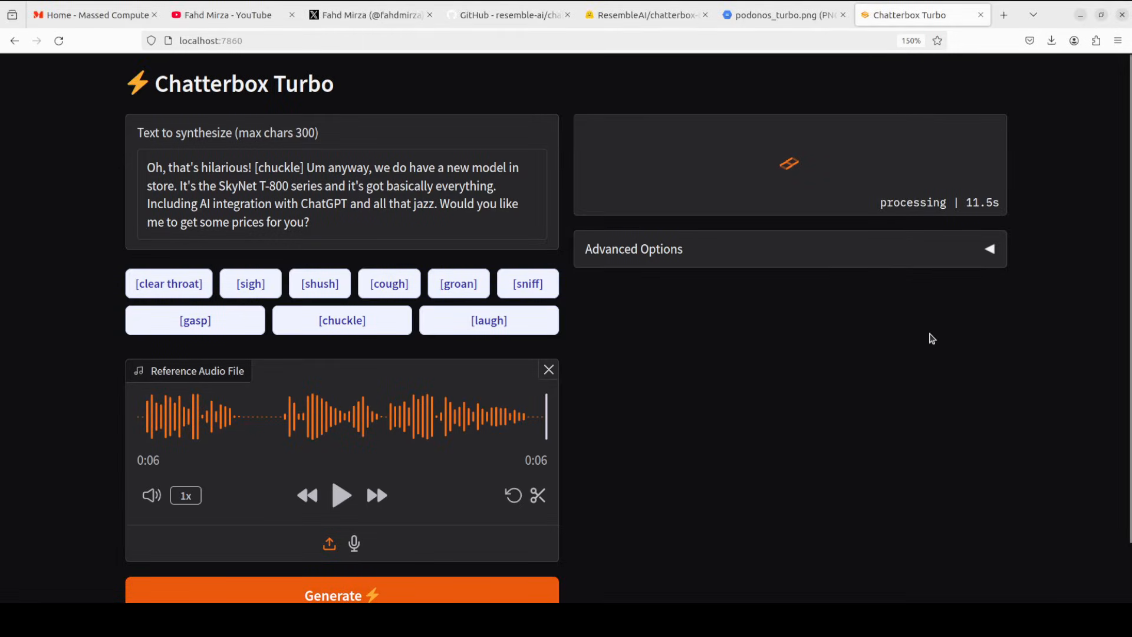
pyautogui.moveTo(772, 220)
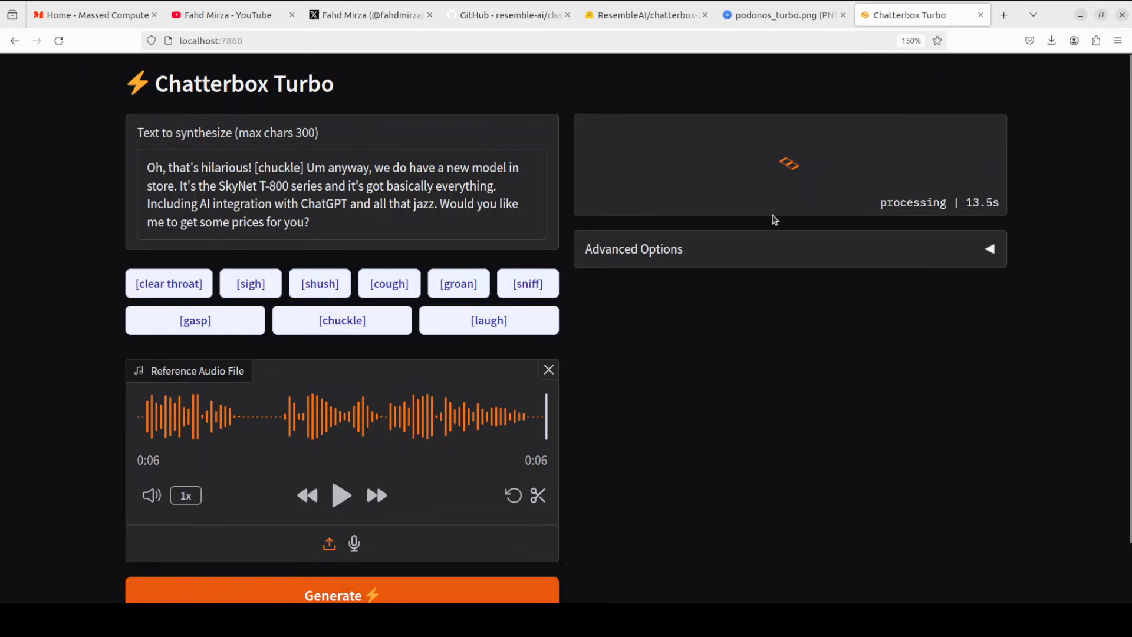
pyautogui.moveTo(775, 417)
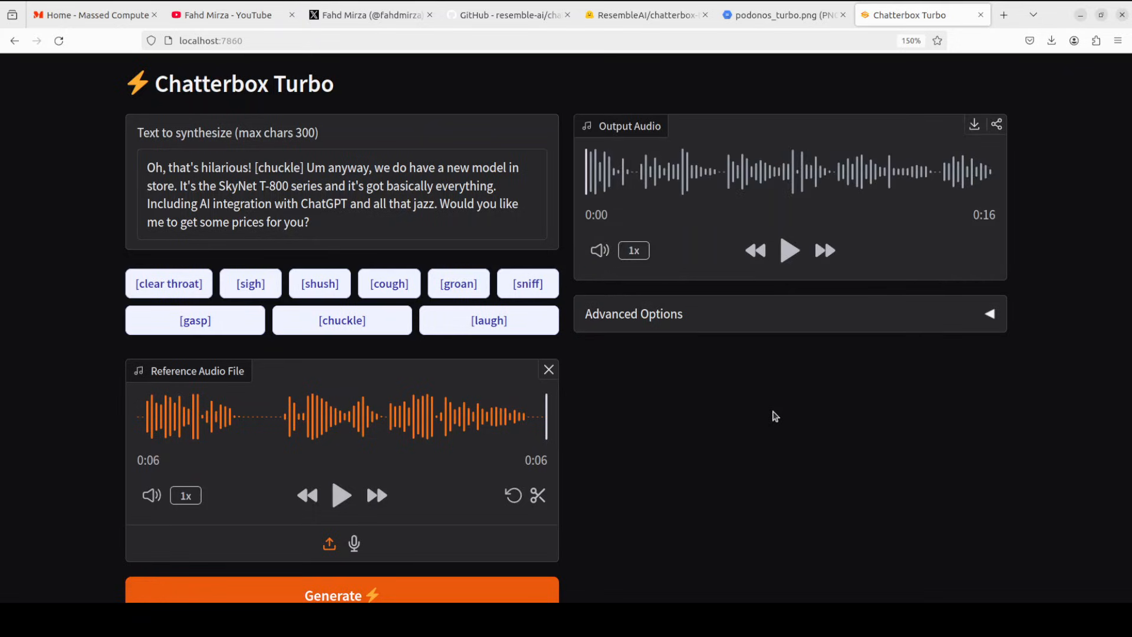
pyautogui.moveTo(787, 293)
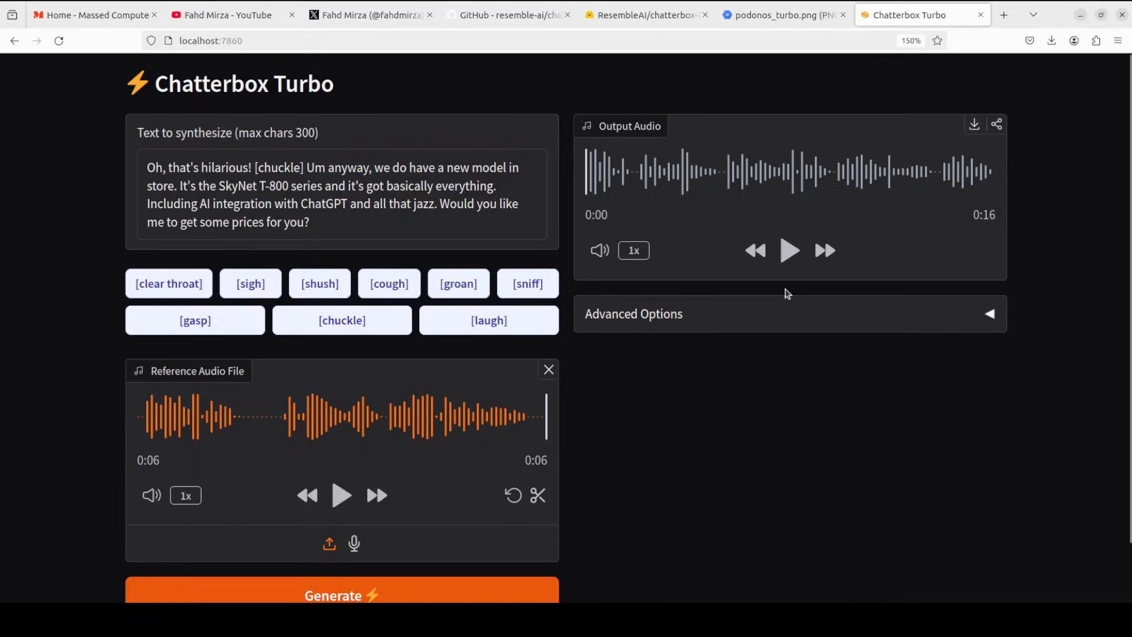
pyautogui.moveTo(789, 250)
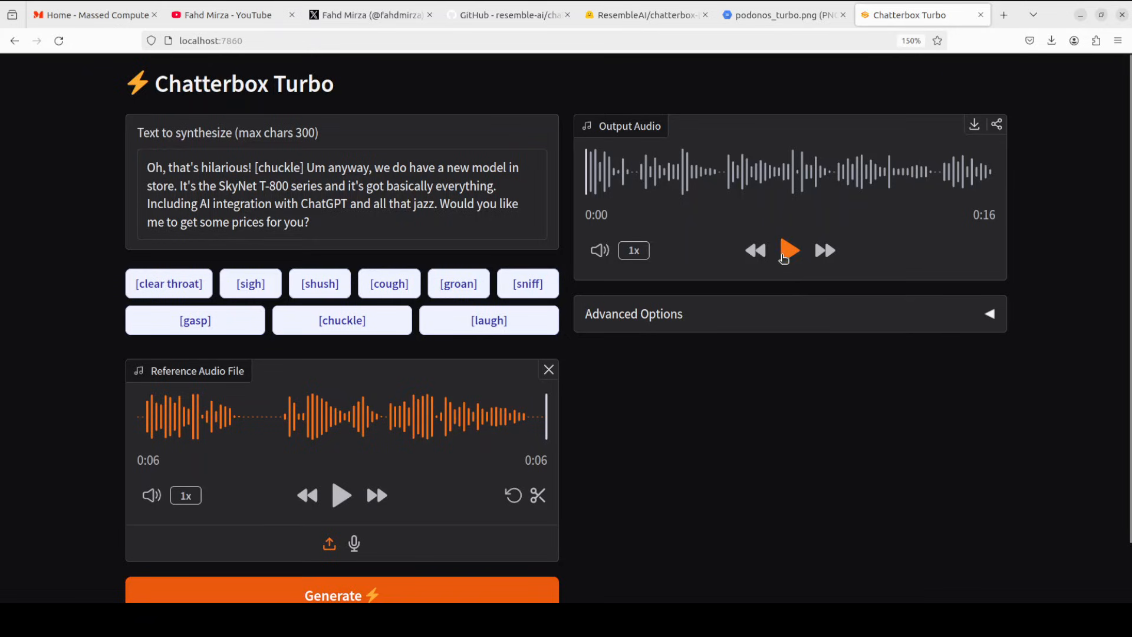
pyautogui.click(789, 250)
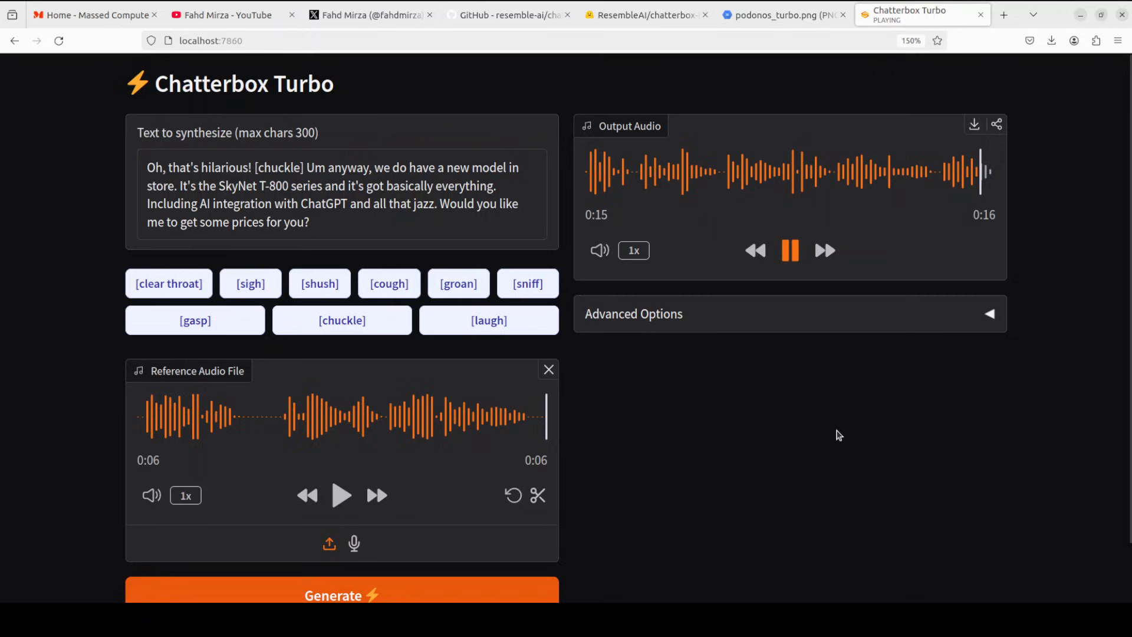
pyautogui.click(790, 250)
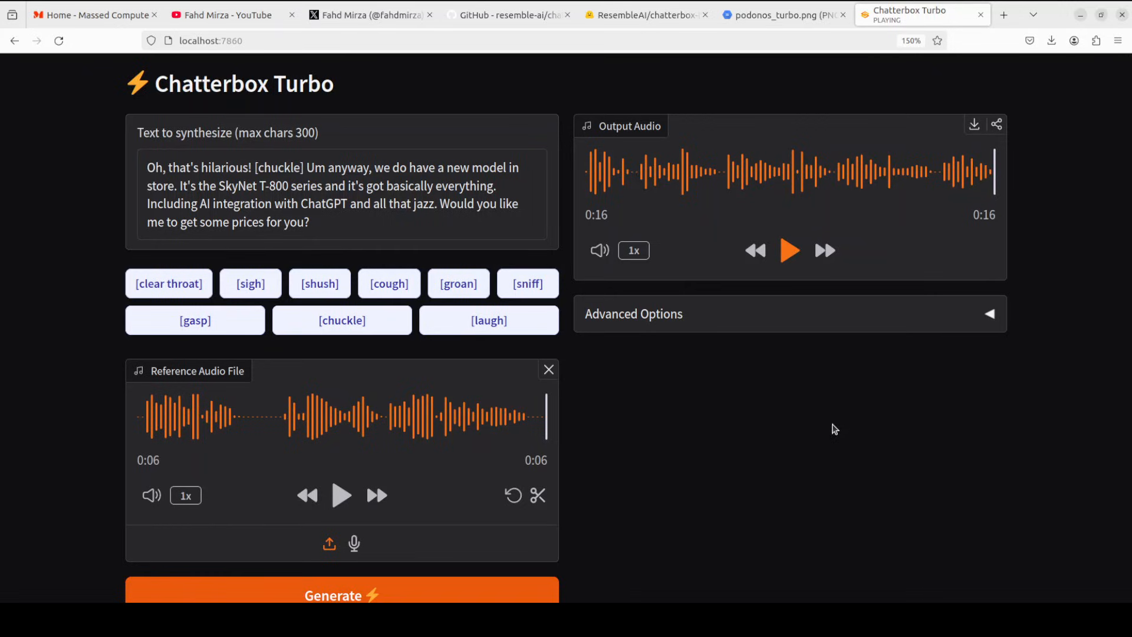
pyautogui.moveTo(811, 416)
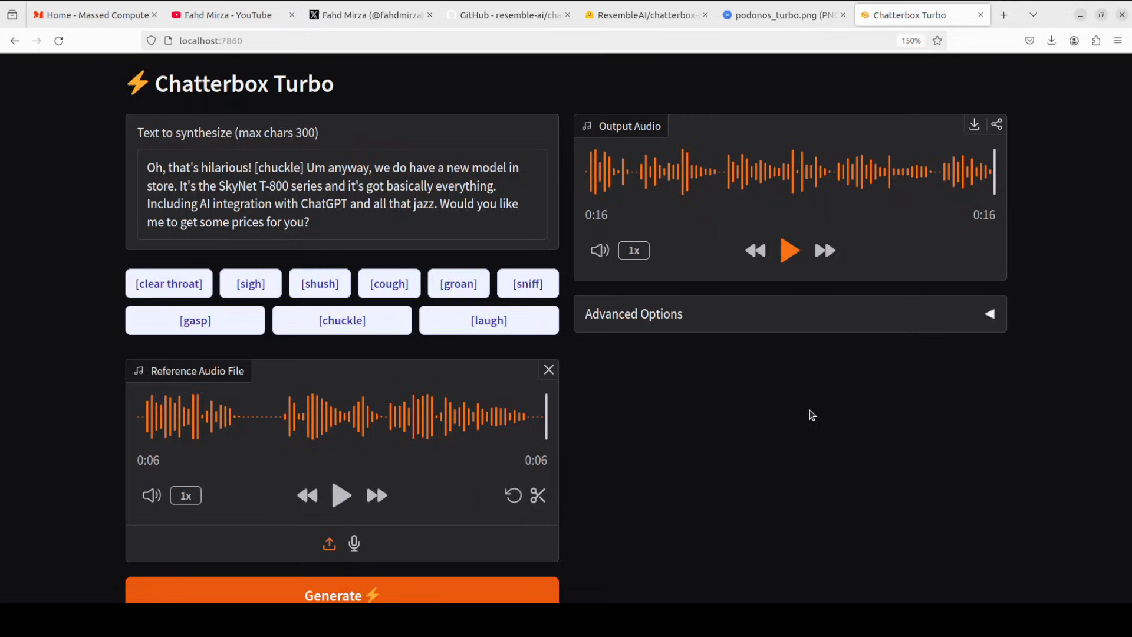
pyautogui.moveTo(999, 173)
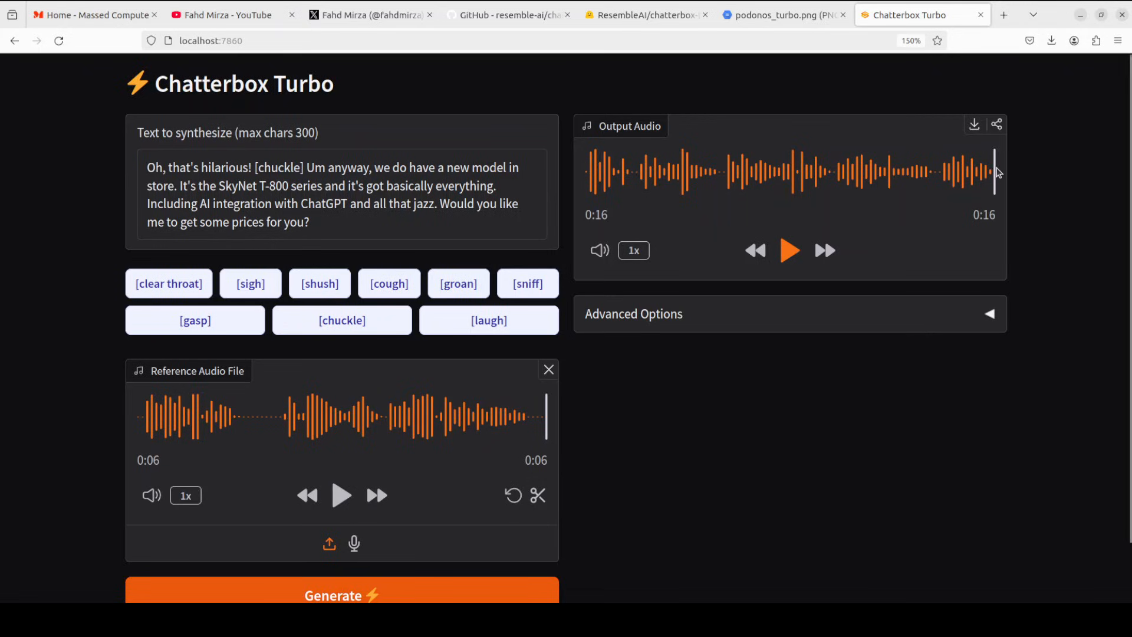
pyautogui.tripleClick(333, 194)
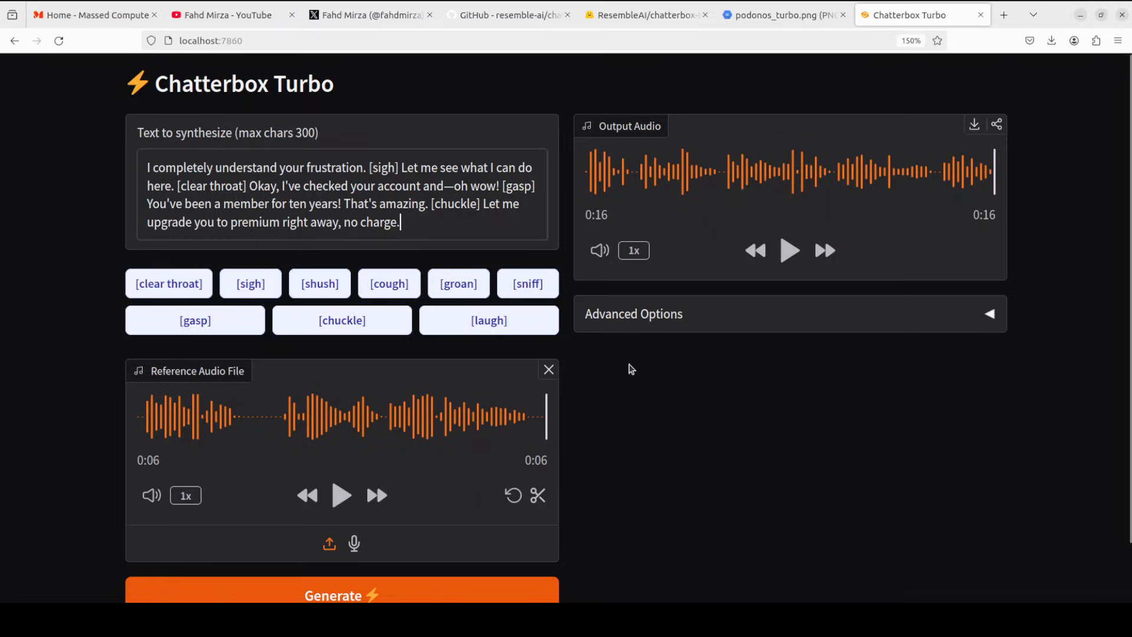
# Generate and play the customer-service clip with sigh, clear throat, gasp and chuckle tags, then select the prompt
pyautogui.click(342, 594)
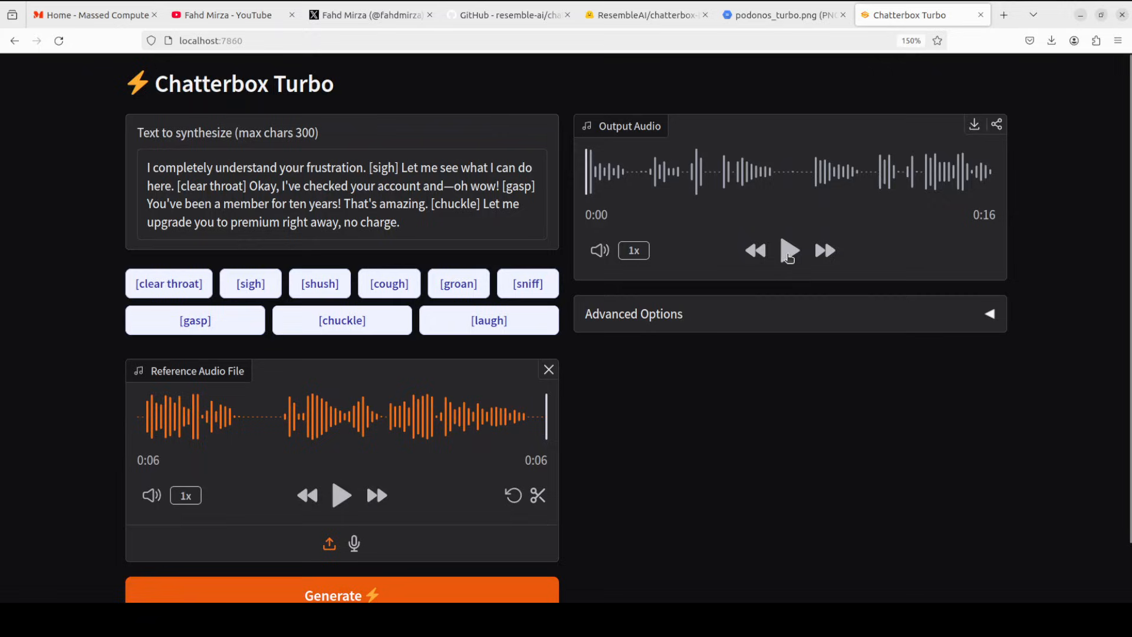
pyautogui.click(789, 250)
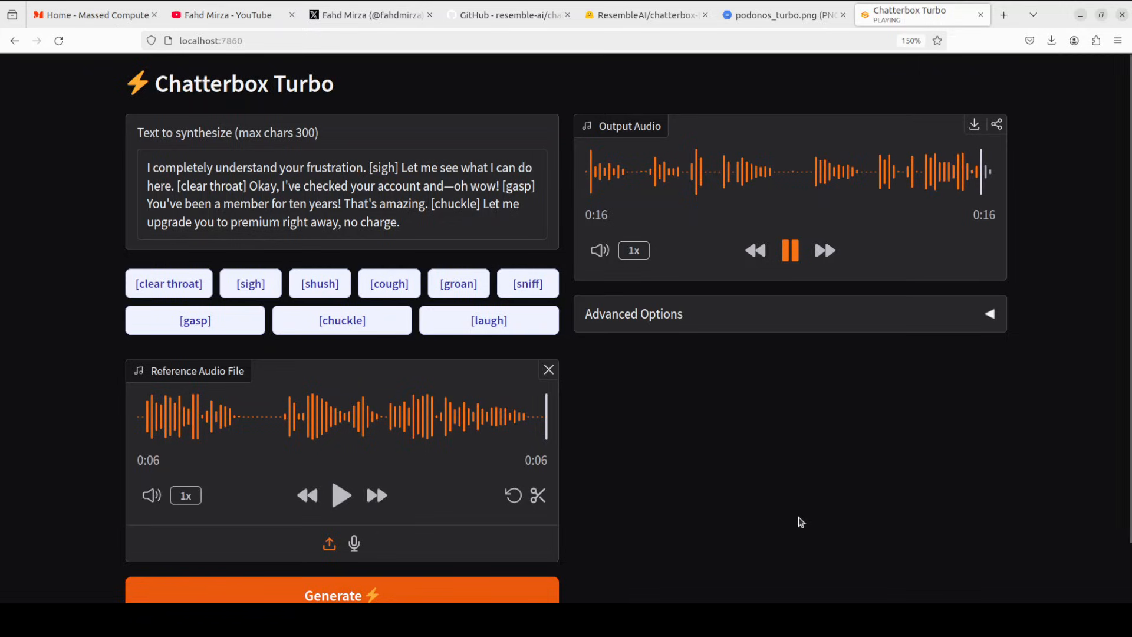
pyautogui.click(790, 250)
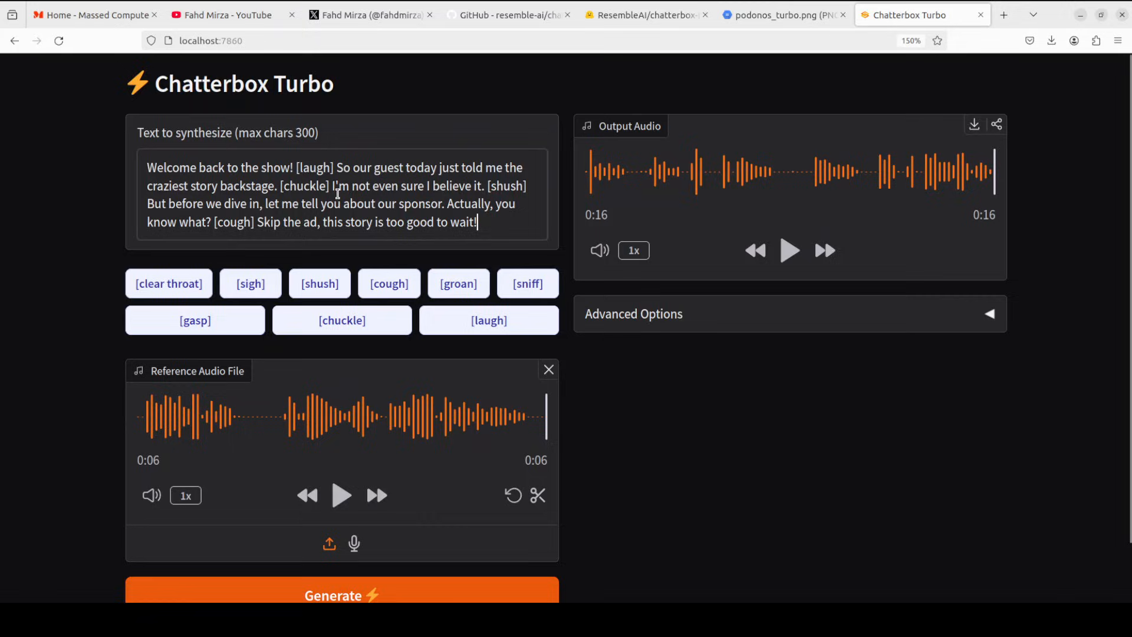
# Generate the 21-second talk-show clip and play it through twice
pyautogui.click(341, 594)
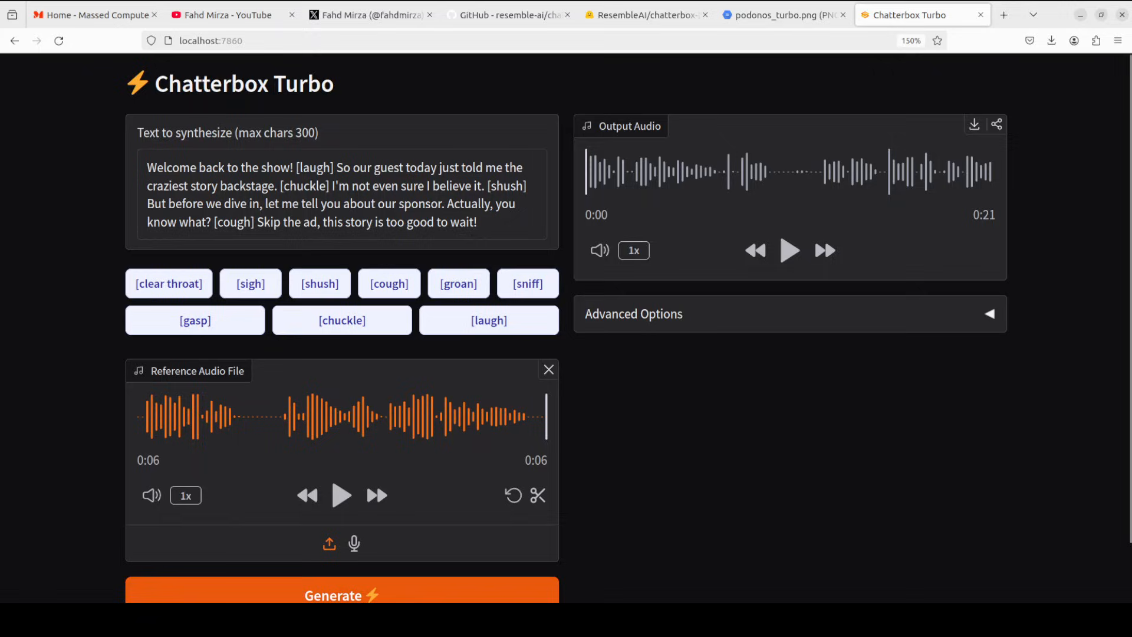
pyautogui.click(789, 250)
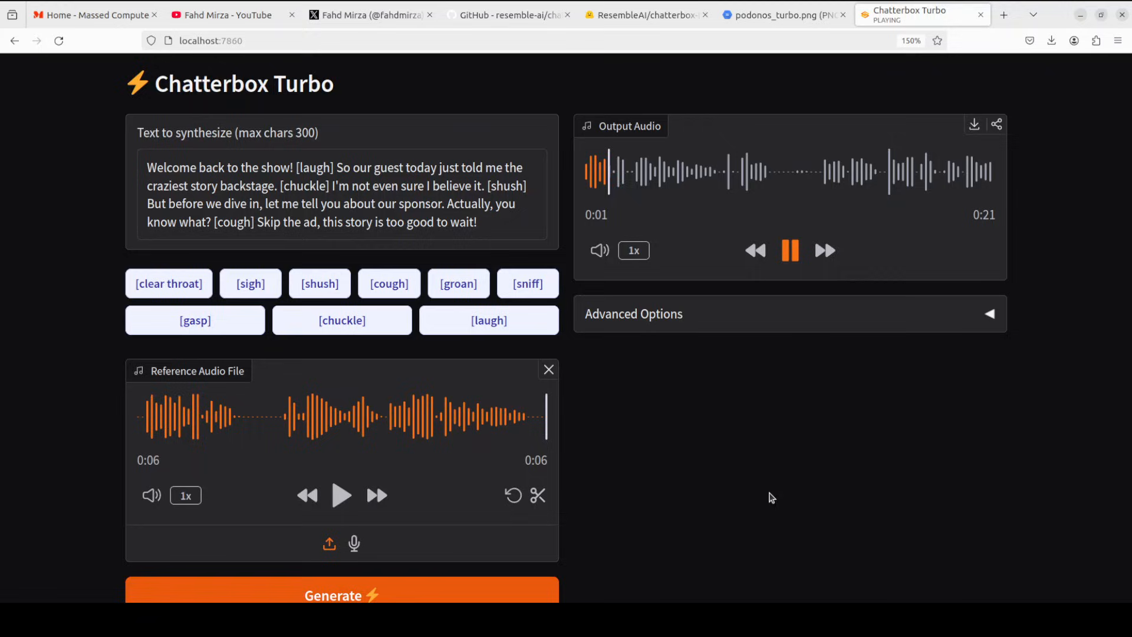
pyautogui.click(790, 250)
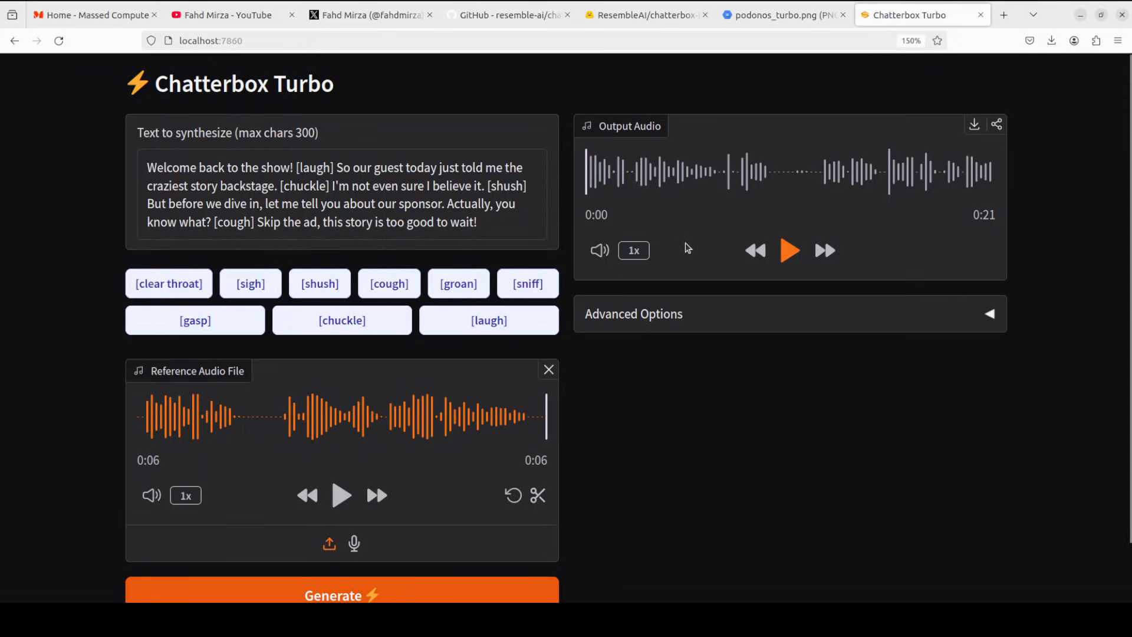
pyautogui.moveTo(787, 352)
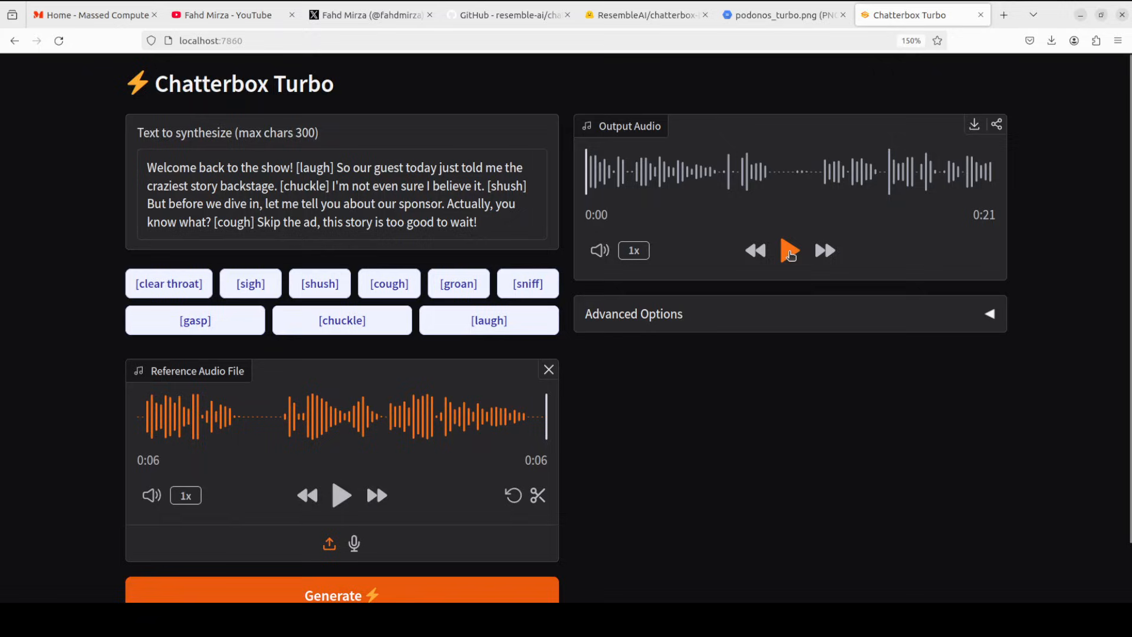
pyautogui.click(789, 250)
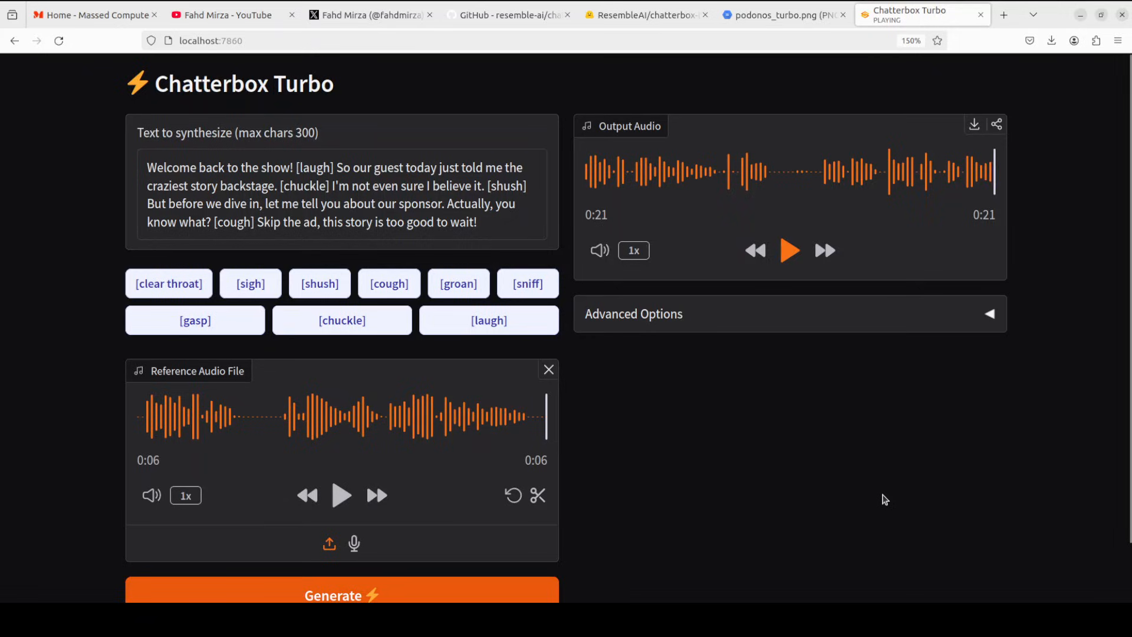
pyautogui.moveTo(534, 190)
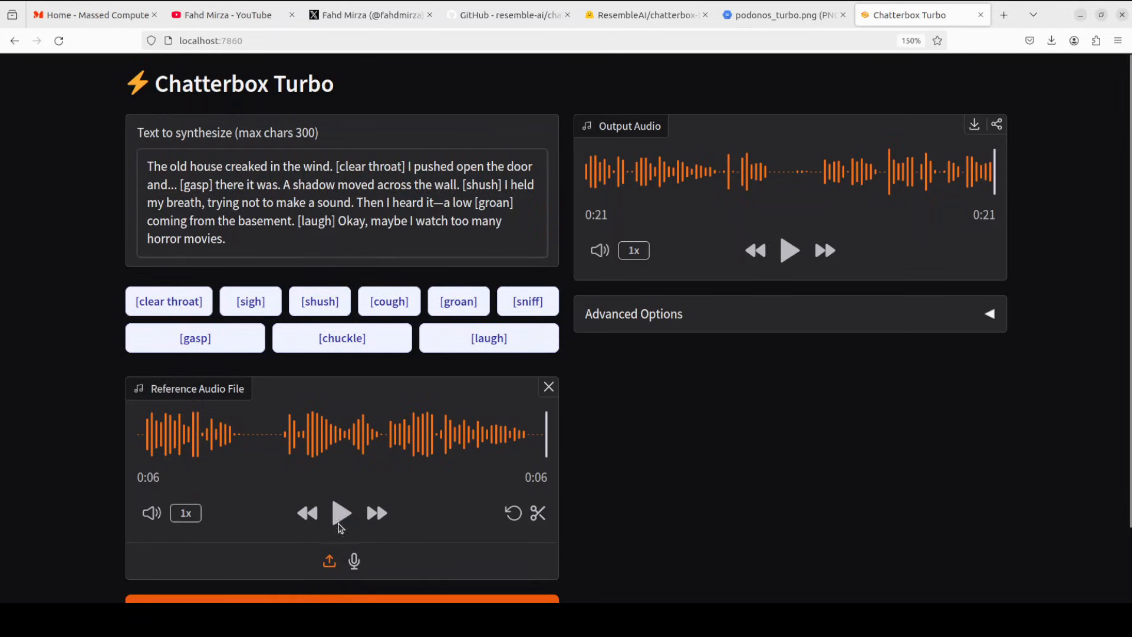
# Generate and play the 25-second haunted-house story clip, then select the prompt to swap in the romantic script
pyautogui.click(341, 599)
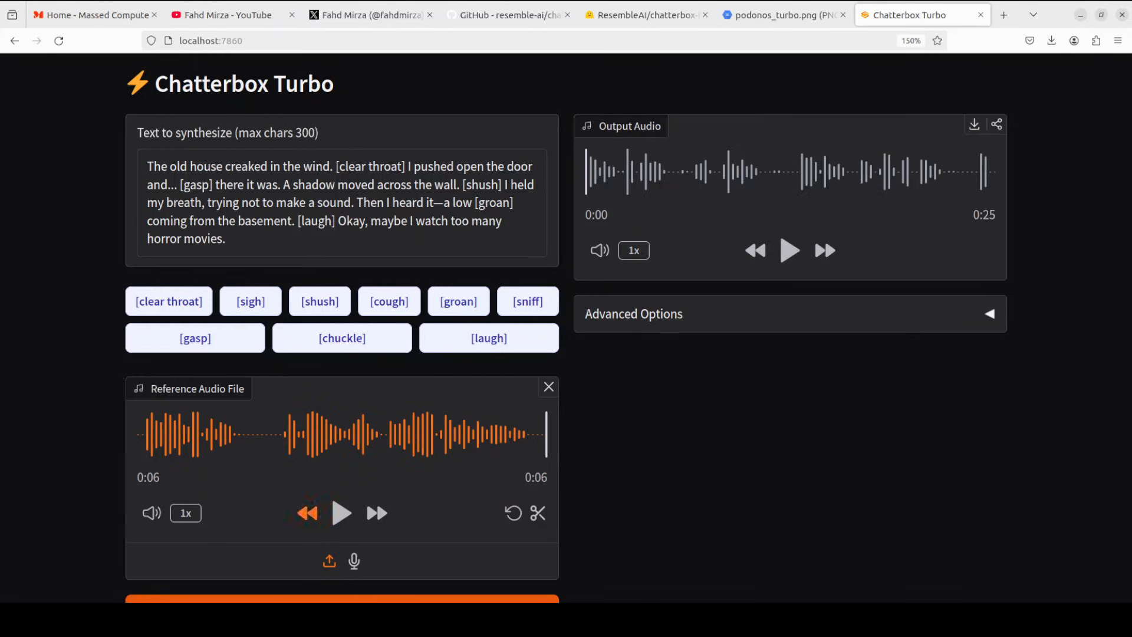
pyautogui.click(789, 251)
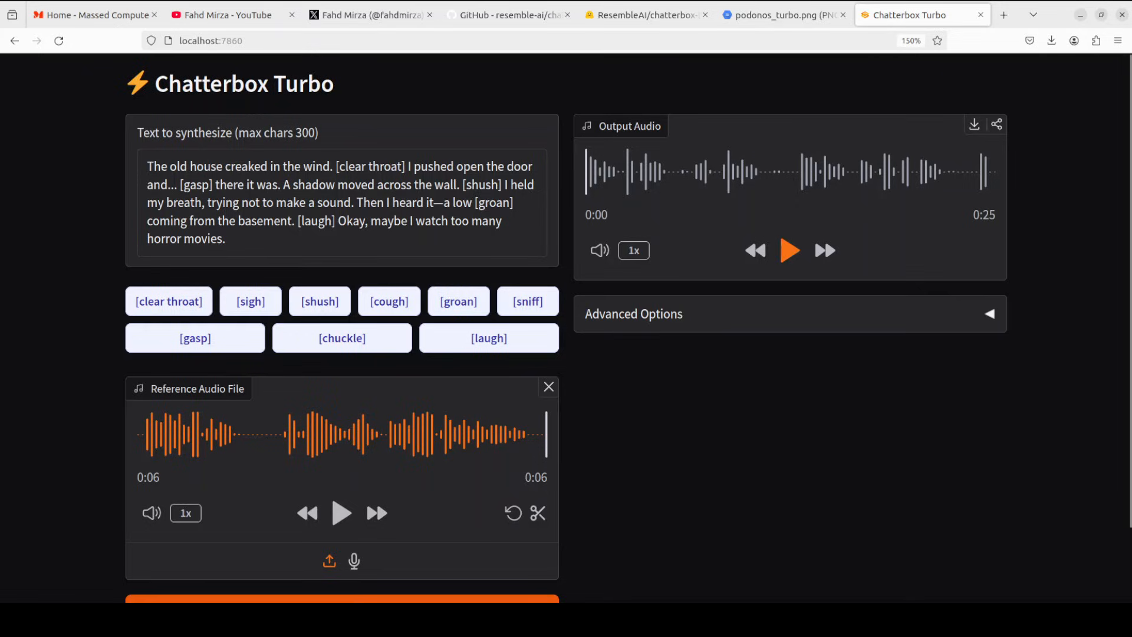
pyautogui.click(789, 250)
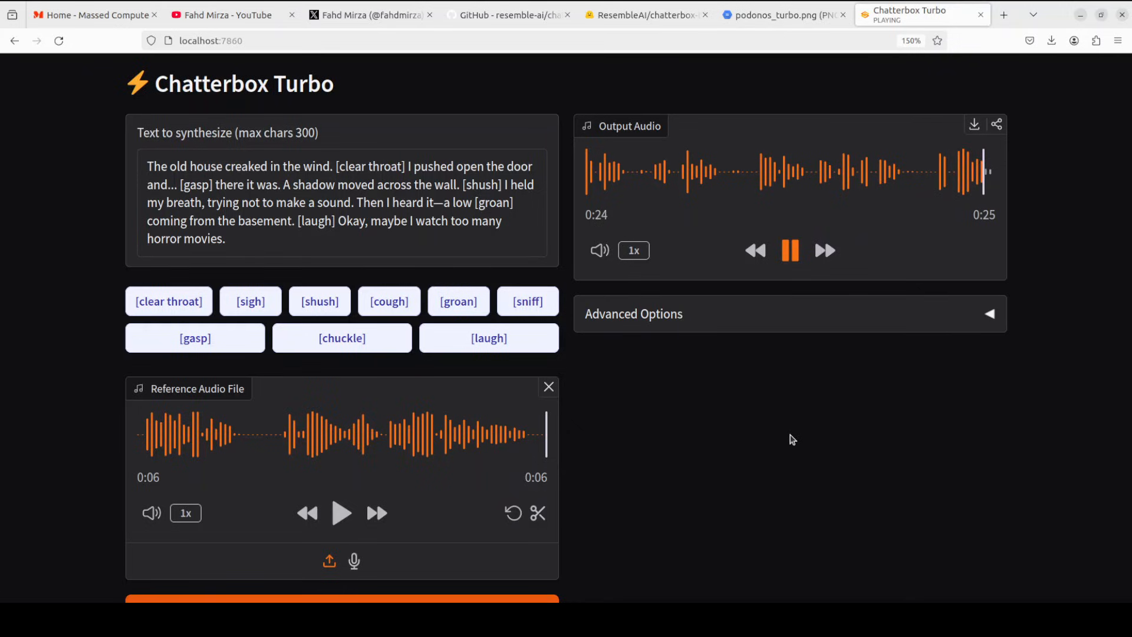
pyautogui.click(791, 250)
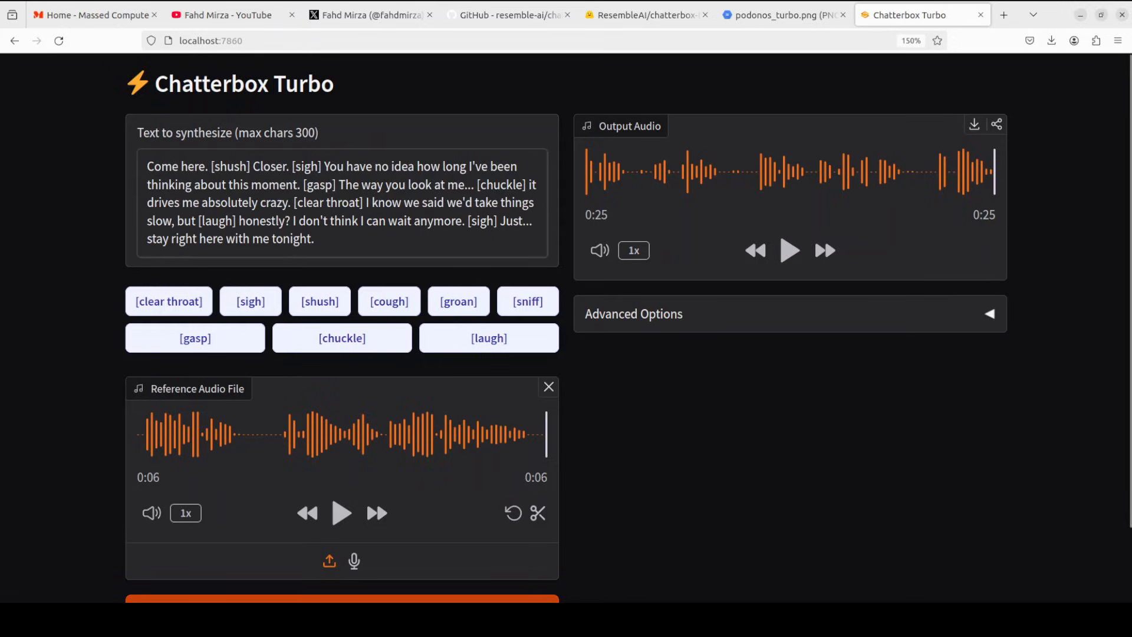
# Generate the 27-second romantic monologue clip and play it to the end
pyautogui.click(342, 599)
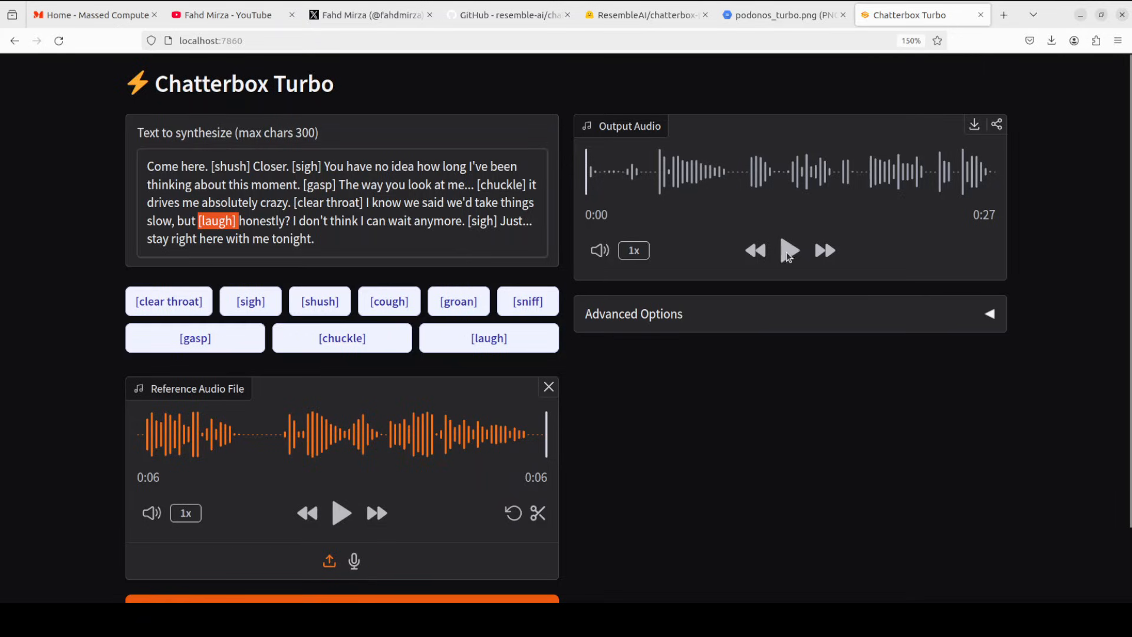
pyautogui.click(789, 250)
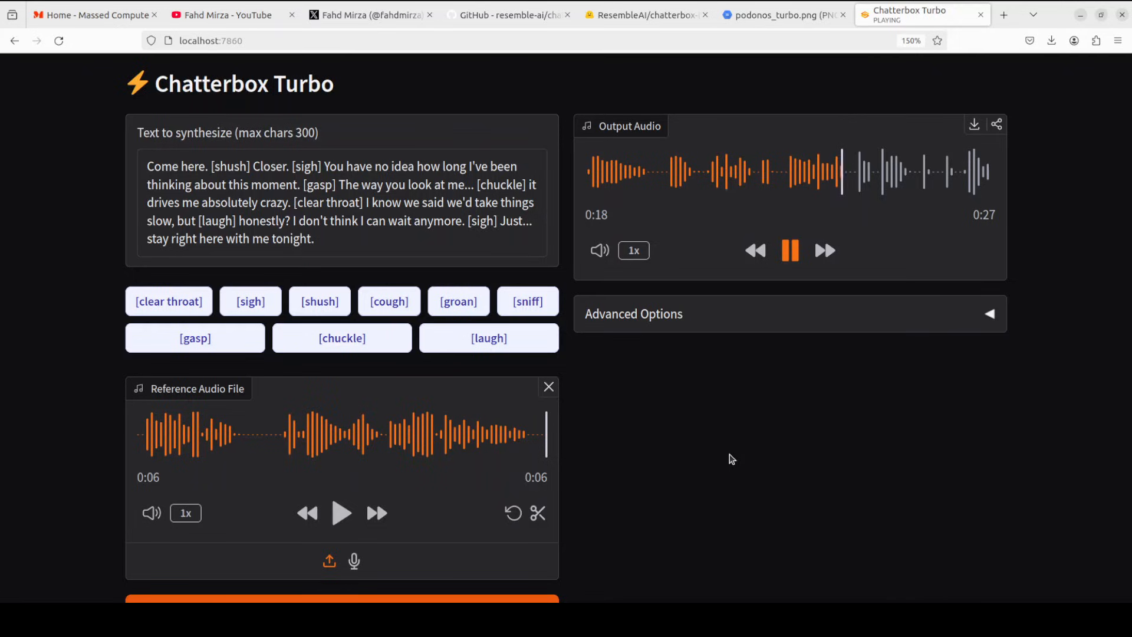
pyautogui.moveTo(632, 485)
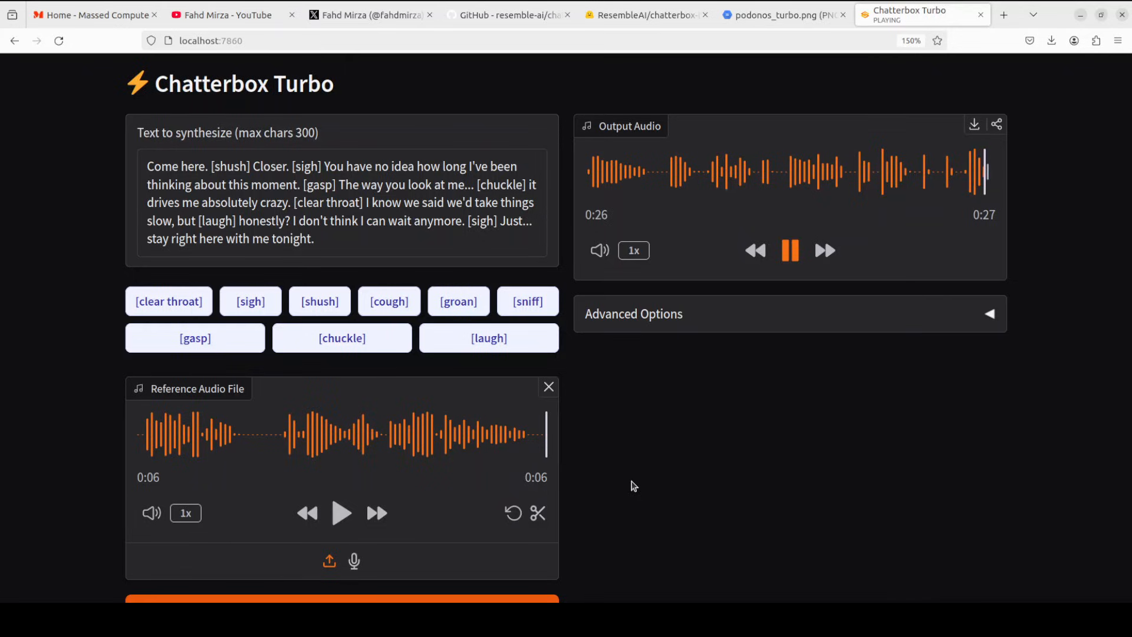
pyautogui.click(789, 250)
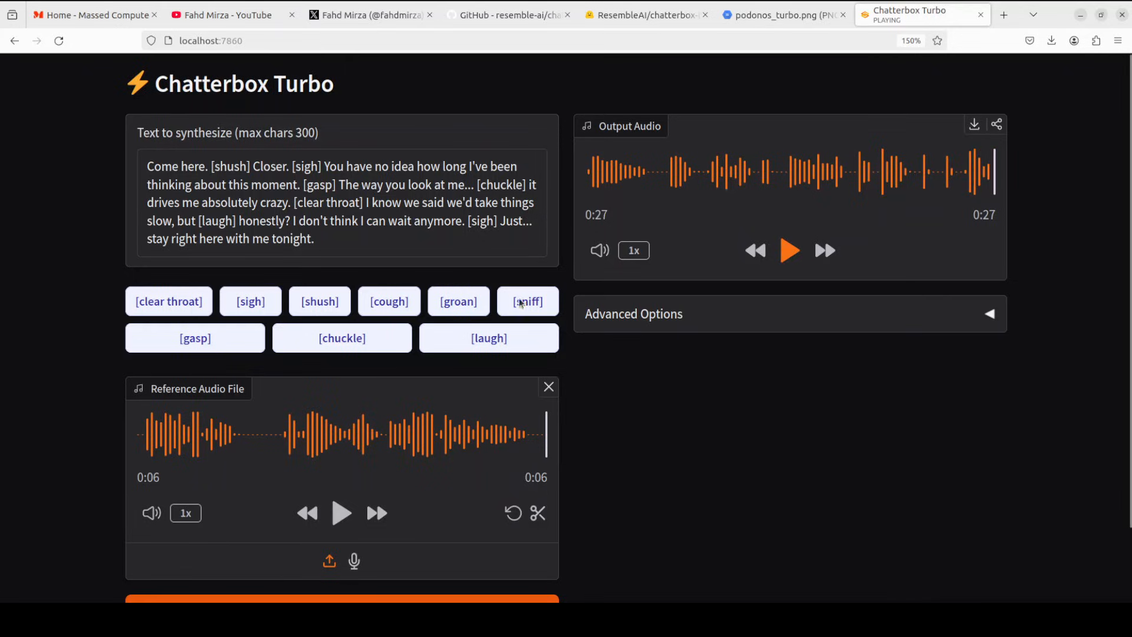
# Replace the reference voice with a .wav clip from the TransferData > audio folder
pyautogui.click(549, 387)
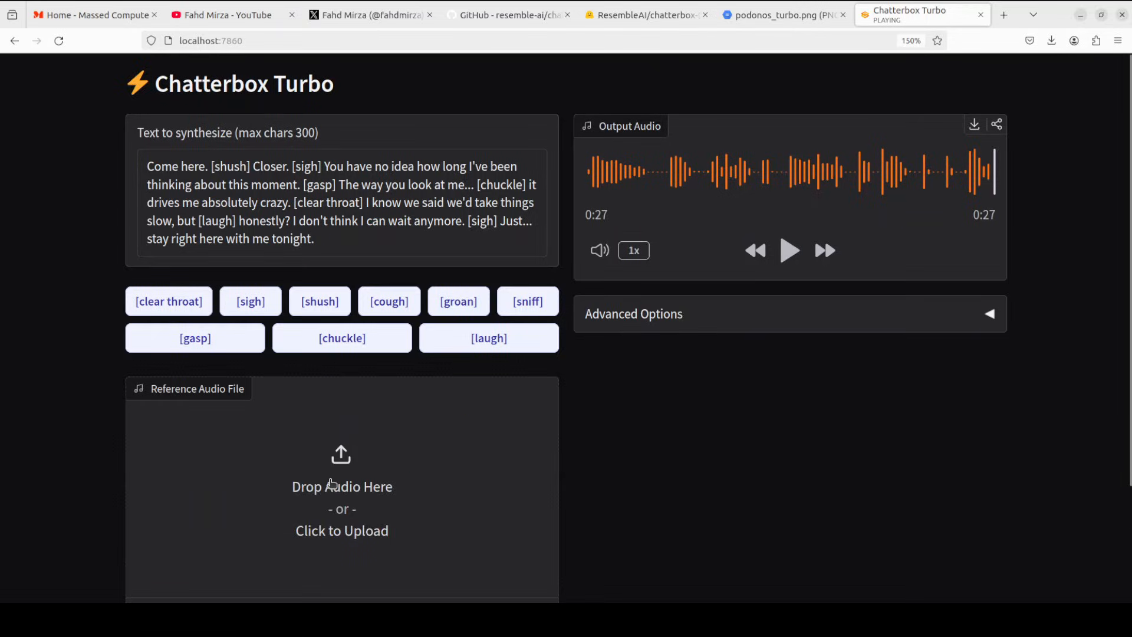
pyautogui.click(342, 530)
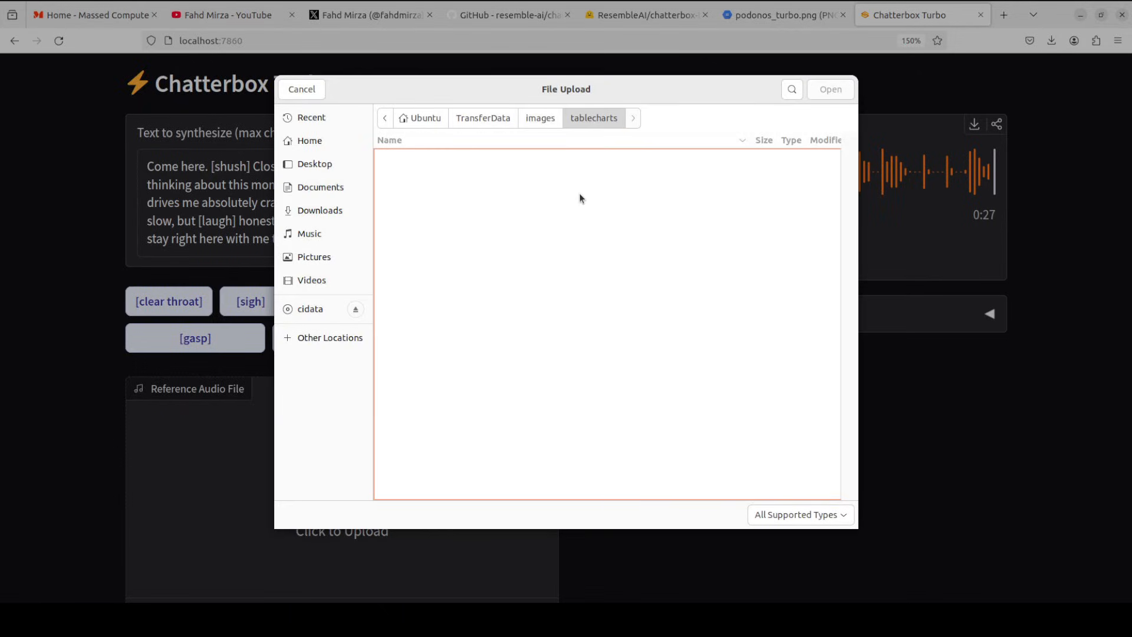
pyautogui.click(482, 117)
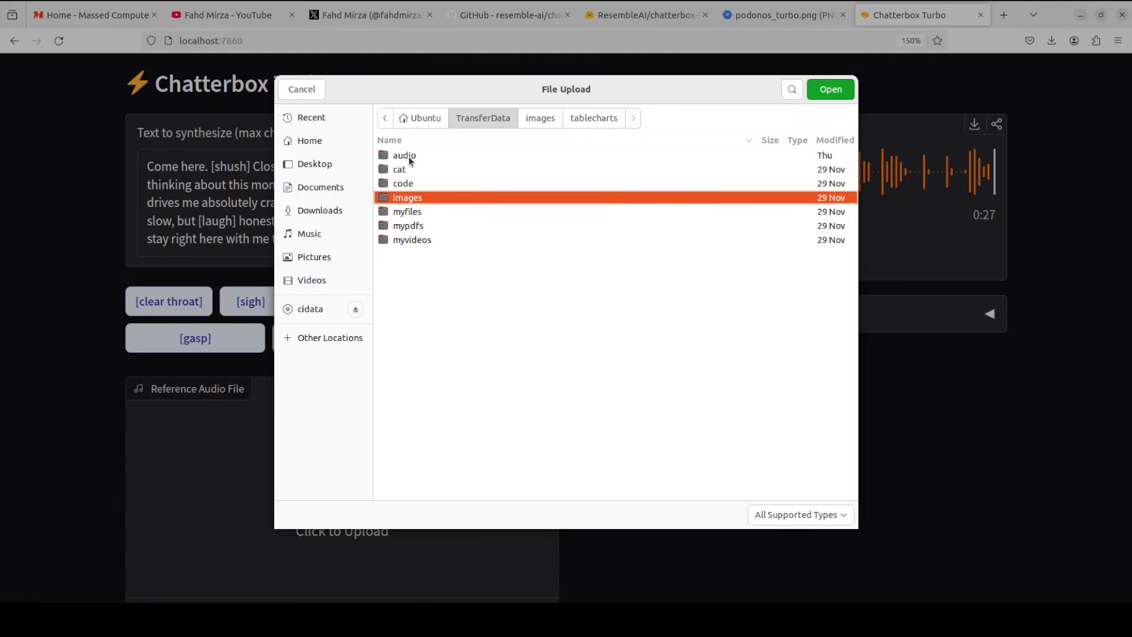
pyautogui.doubleClick(404, 155)
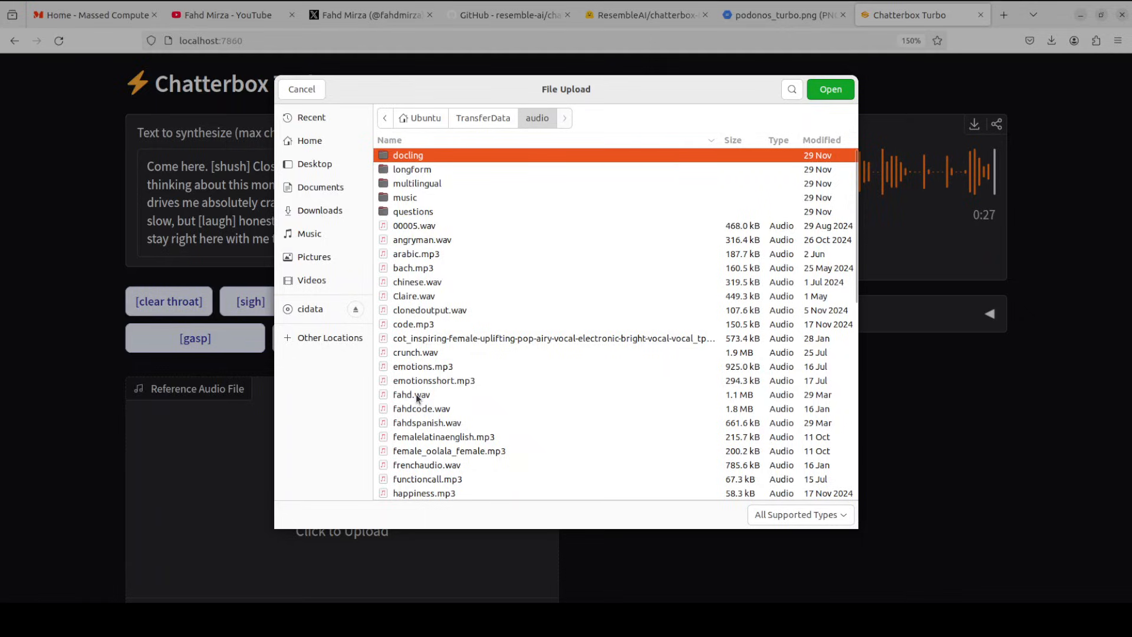
pyautogui.click(830, 88)
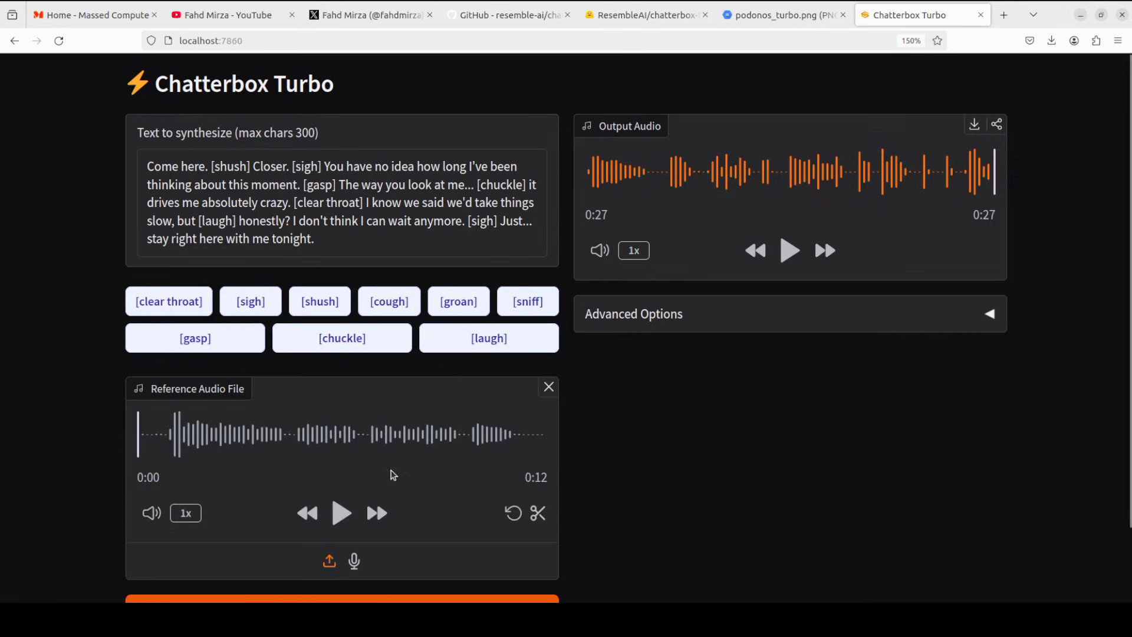
# Preview the 12-second reference clip and start generating speech in that voice
pyautogui.click(342, 513)
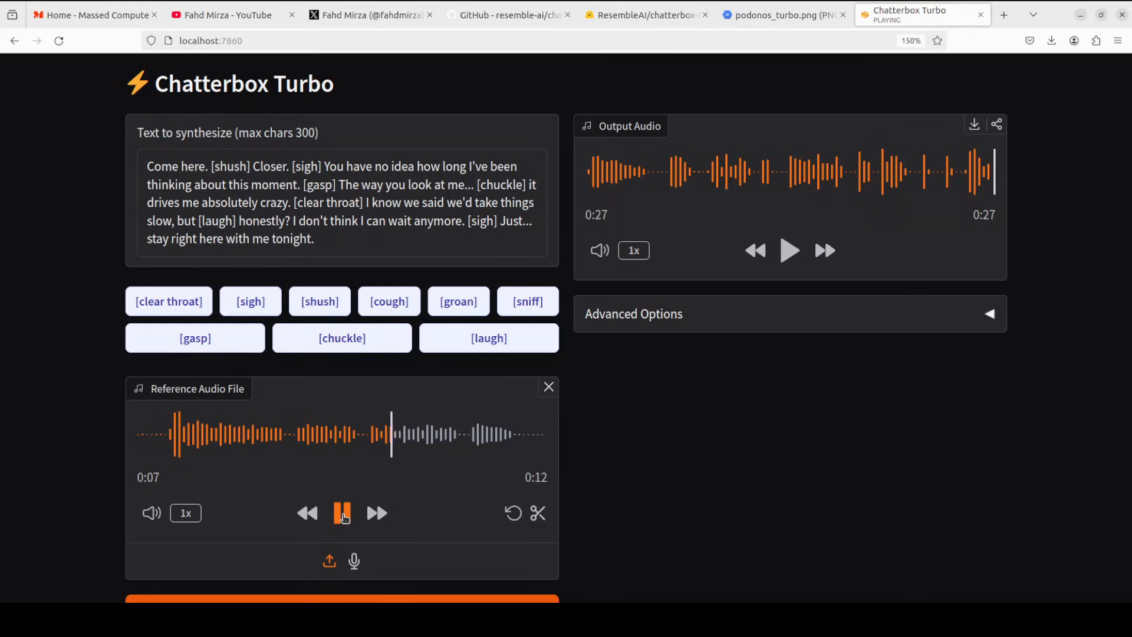
pyautogui.click(342, 513)
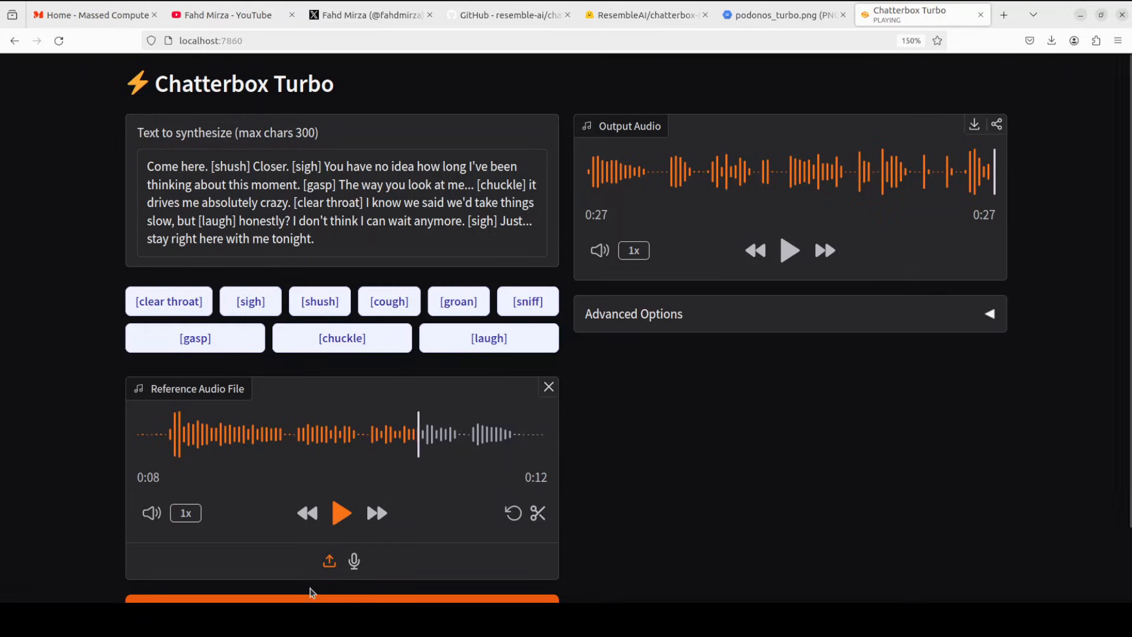
pyautogui.click(342, 603)
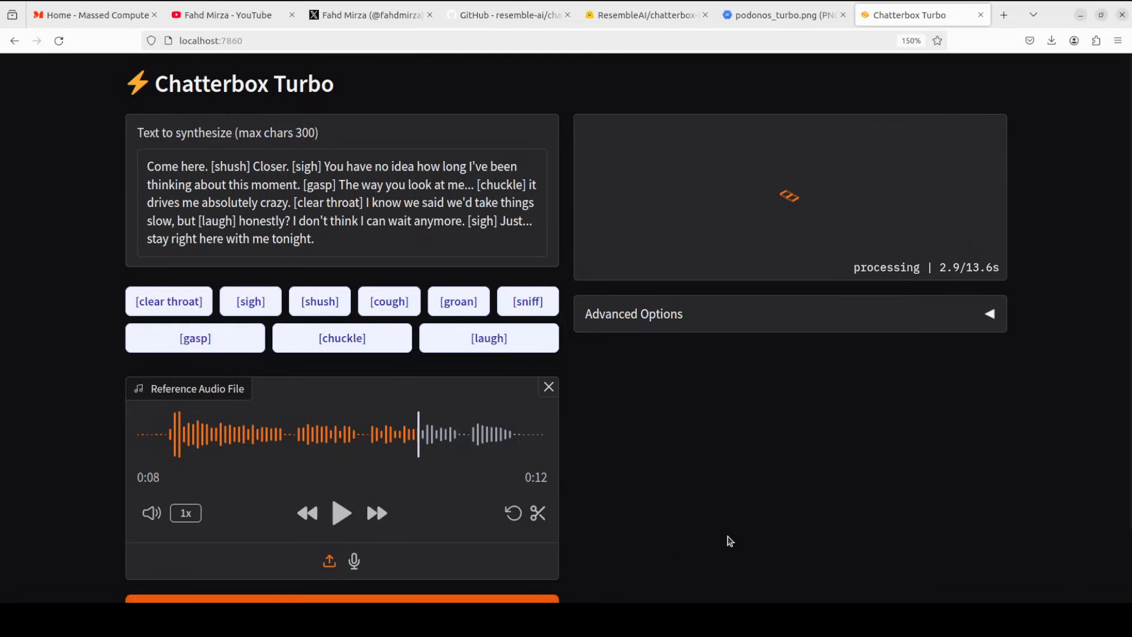
pyautogui.moveTo(986, 332)
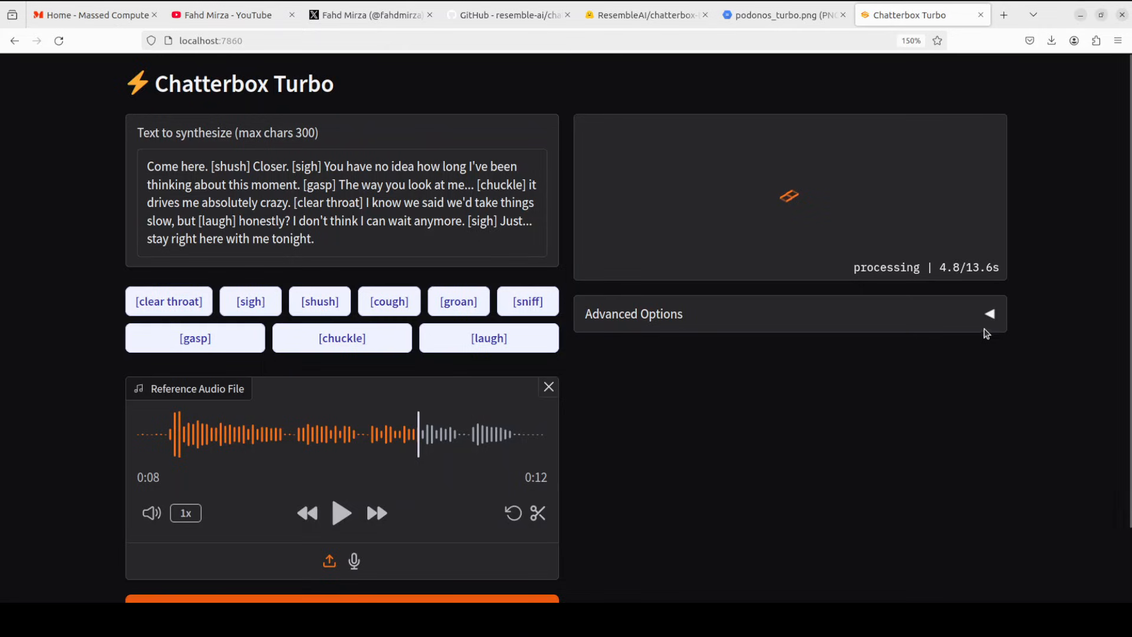
# Play the finished 24-second romantic monologue in the cloned voice through to the end
pyautogui.click(990, 313)
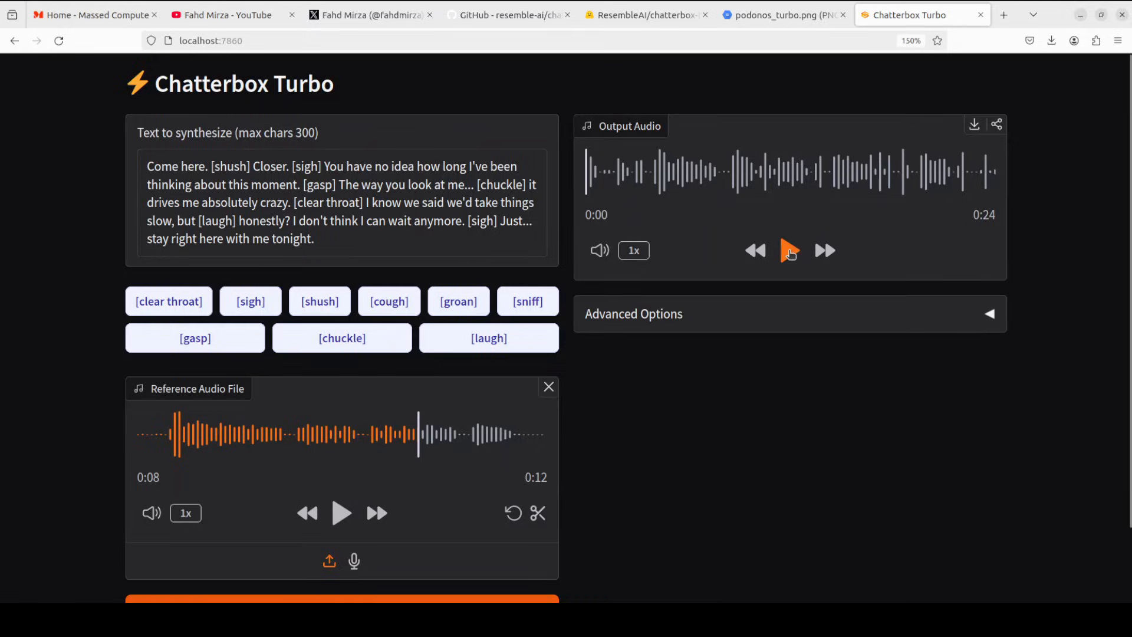
pyautogui.click(791, 250)
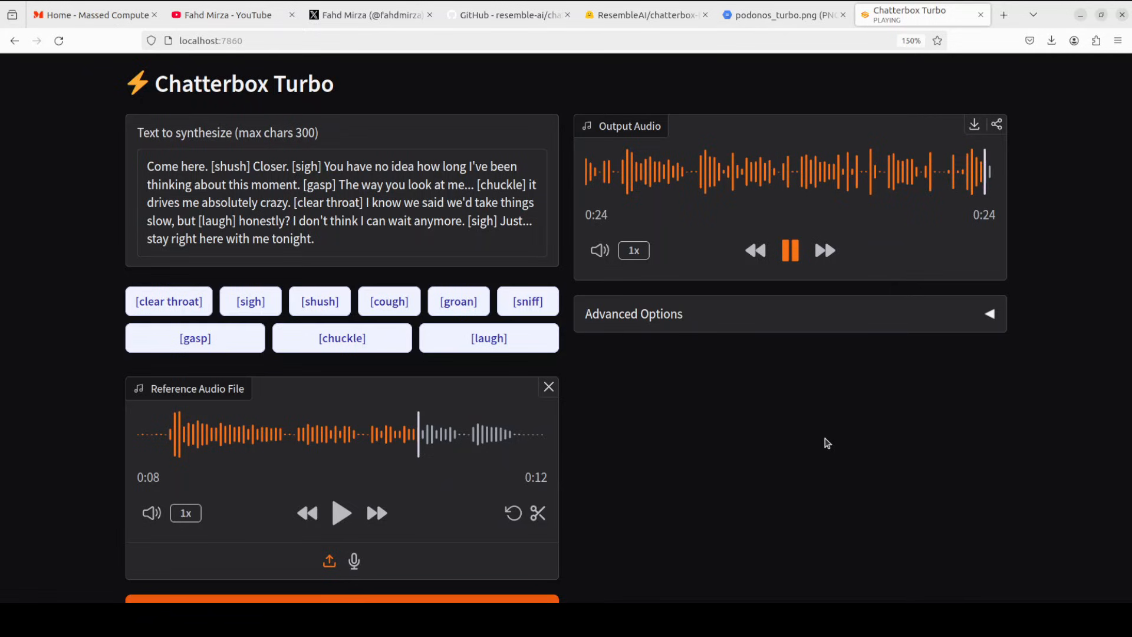
pyautogui.click(790, 250)
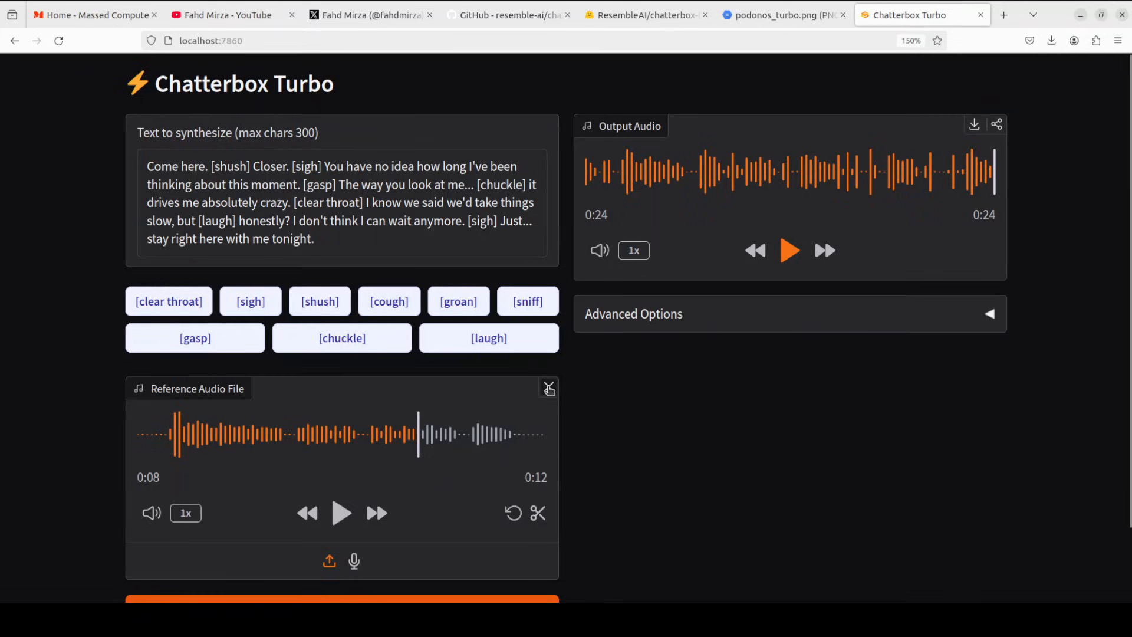
# Replace the reference audio with a new 23-second voice clip from the file picker
pyautogui.click(548, 388)
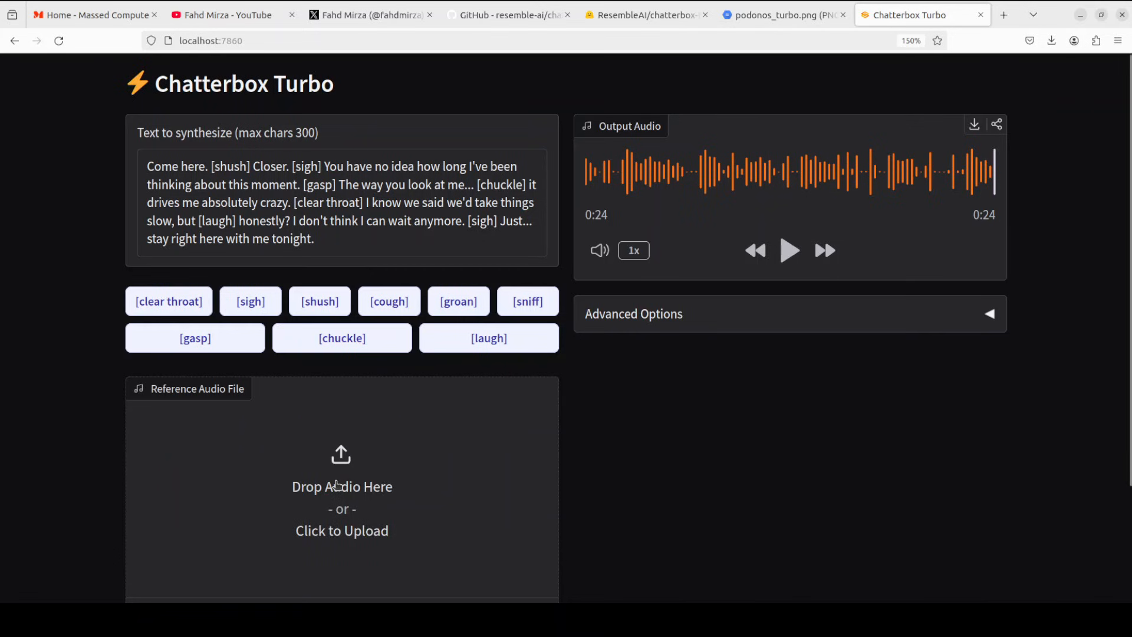
pyautogui.click(342, 529)
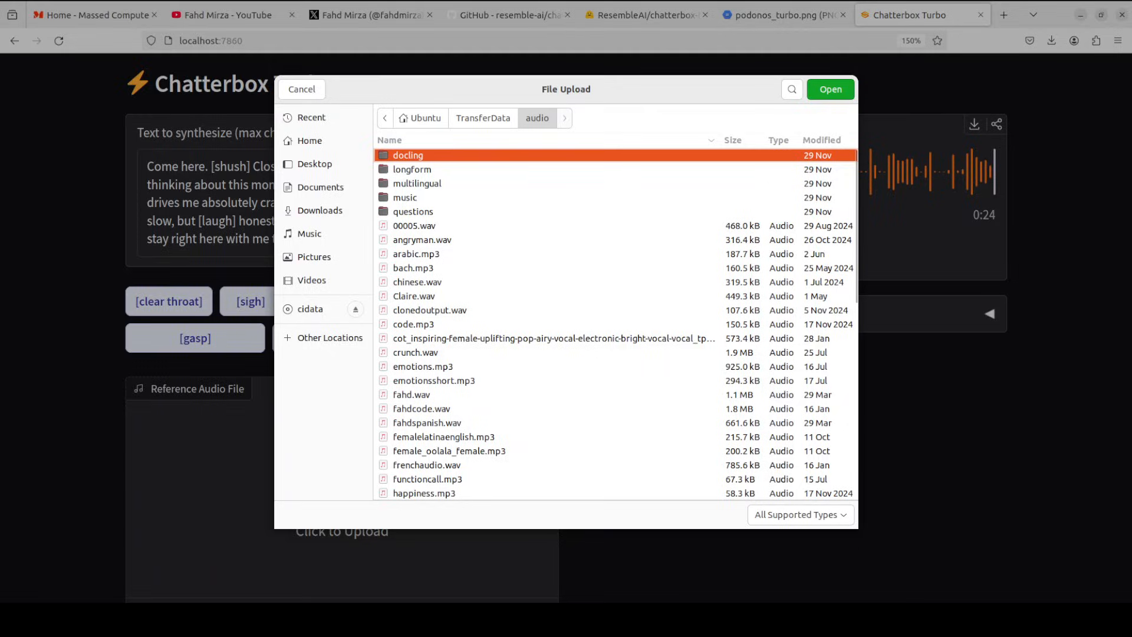
pyautogui.click(829, 88)
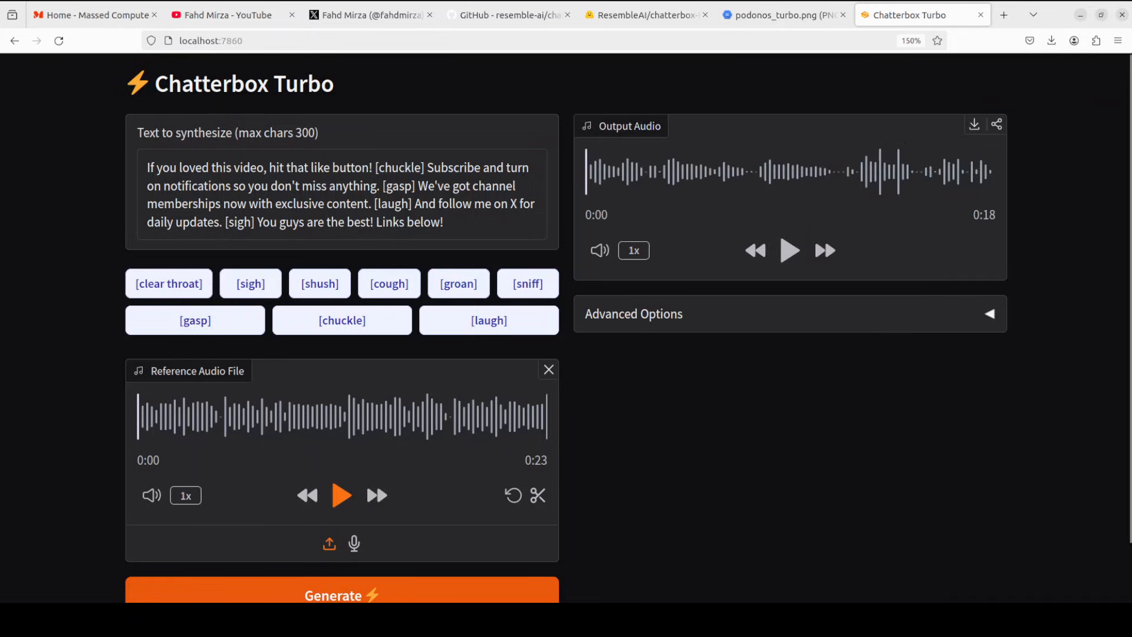
# Preview the new reference clip, pausing and resuming playback partway through
pyautogui.click(342, 495)
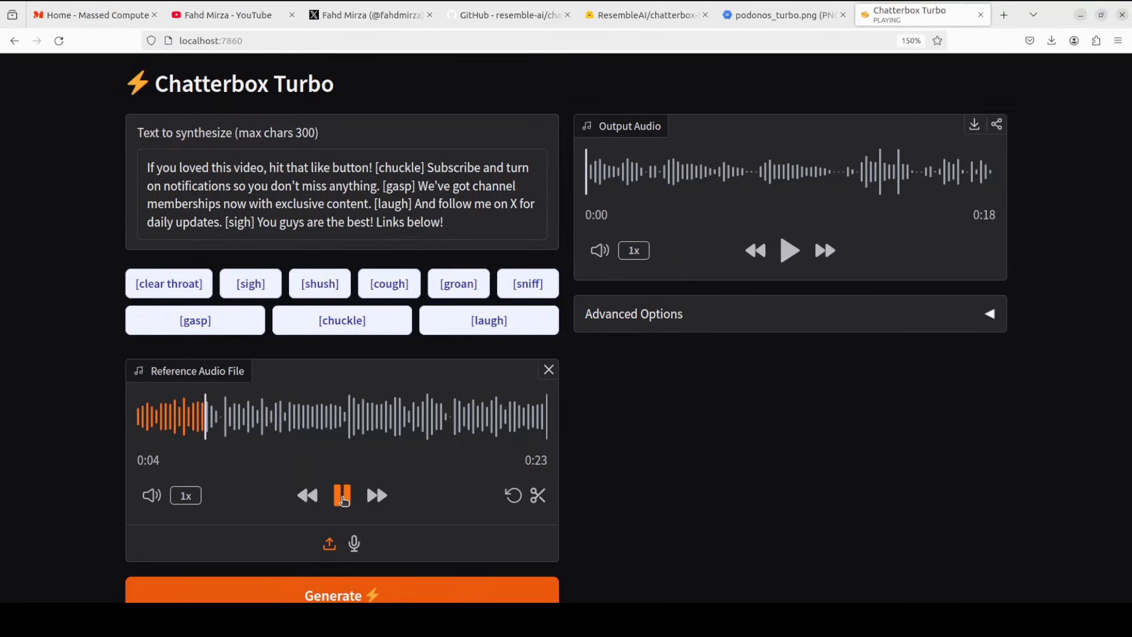
pyautogui.click(342, 496)
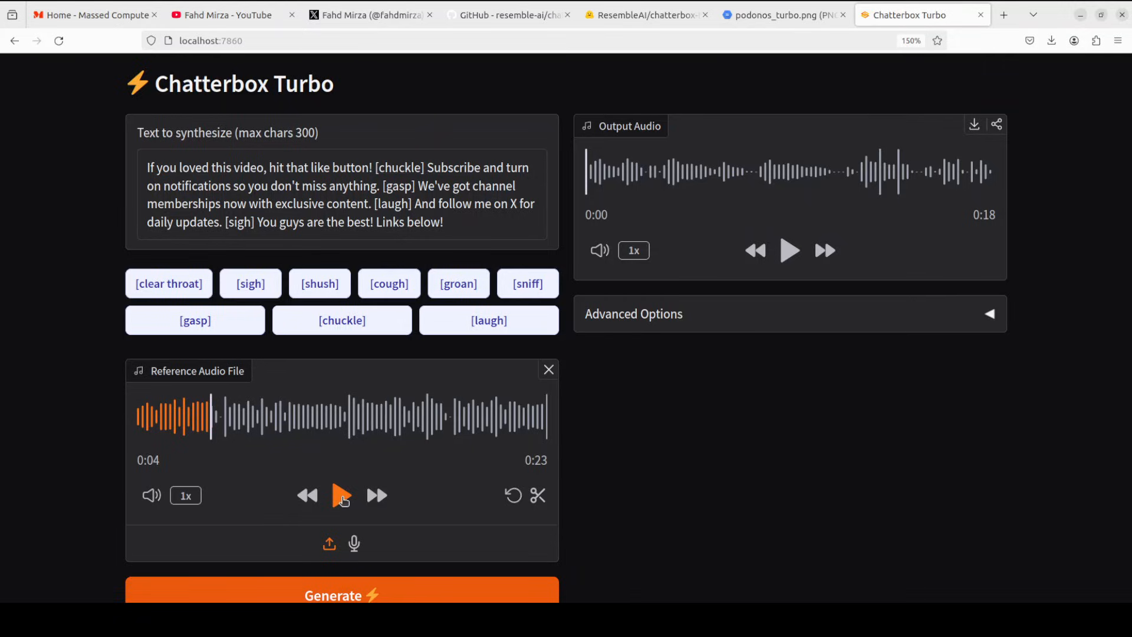
pyautogui.click(342, 496)
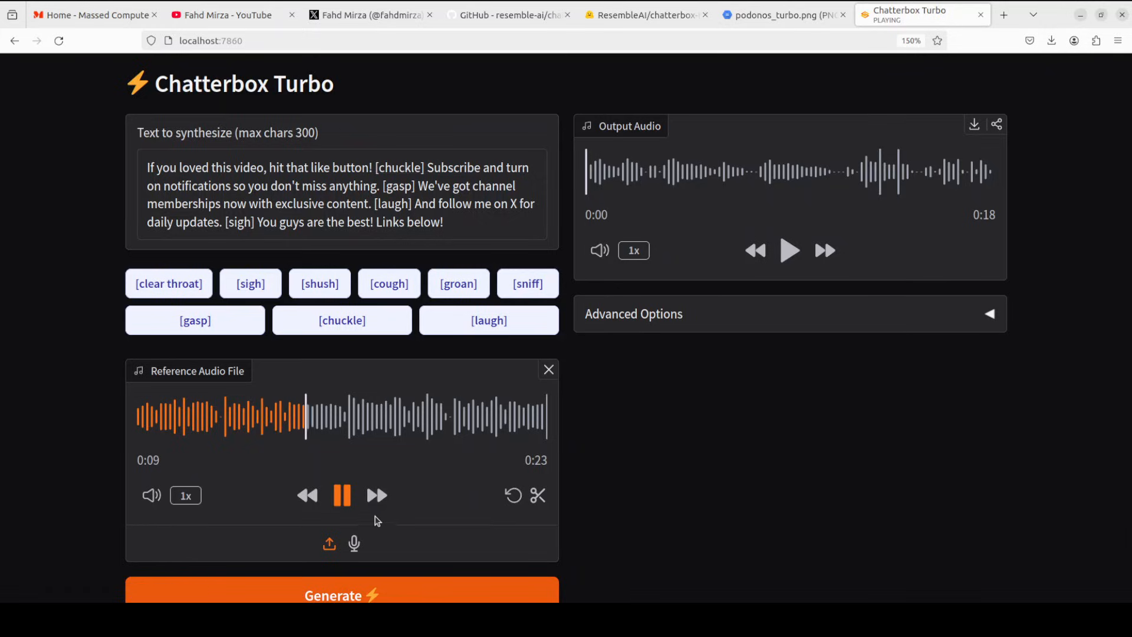
pyautogui.click(342, 496)
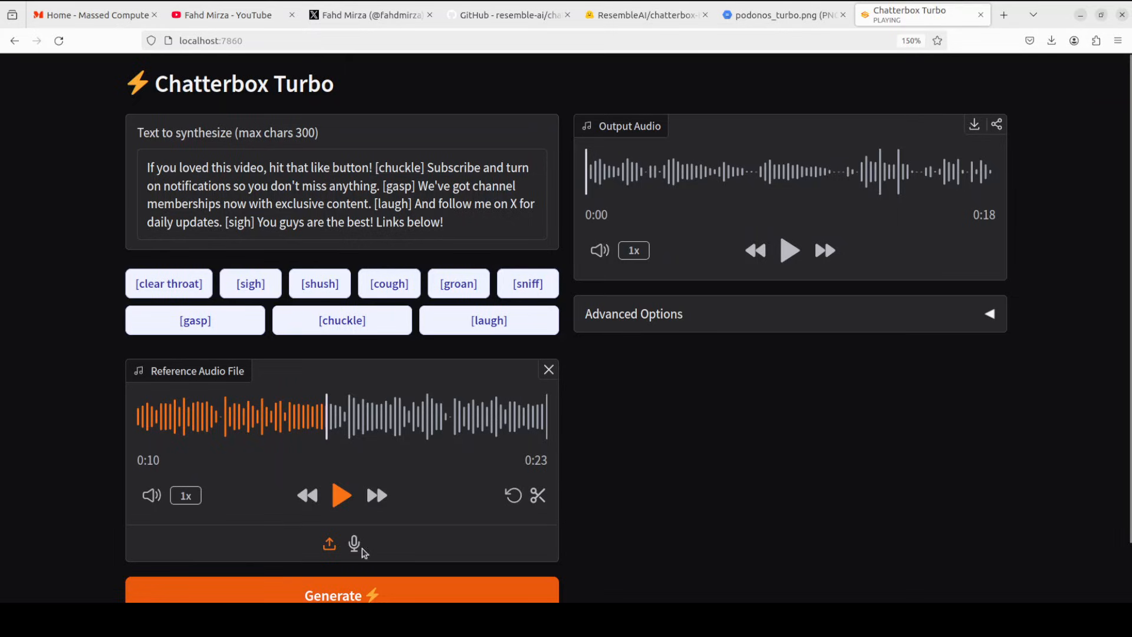
pyautogui.moveTo(376, 261)
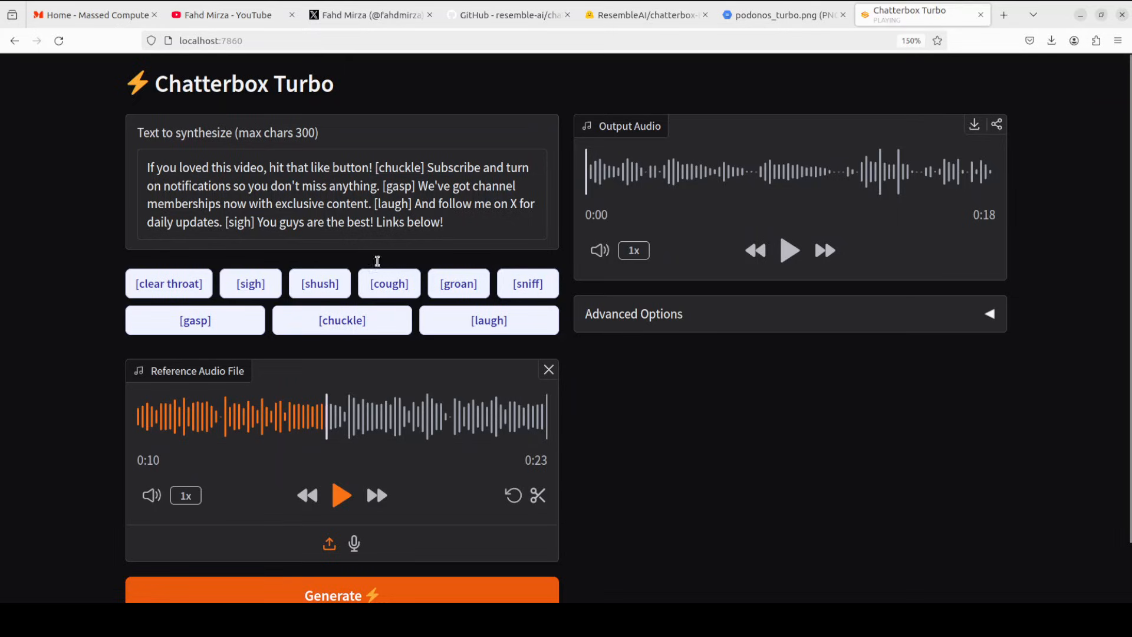
pyautogui.moveTo(790, 250)
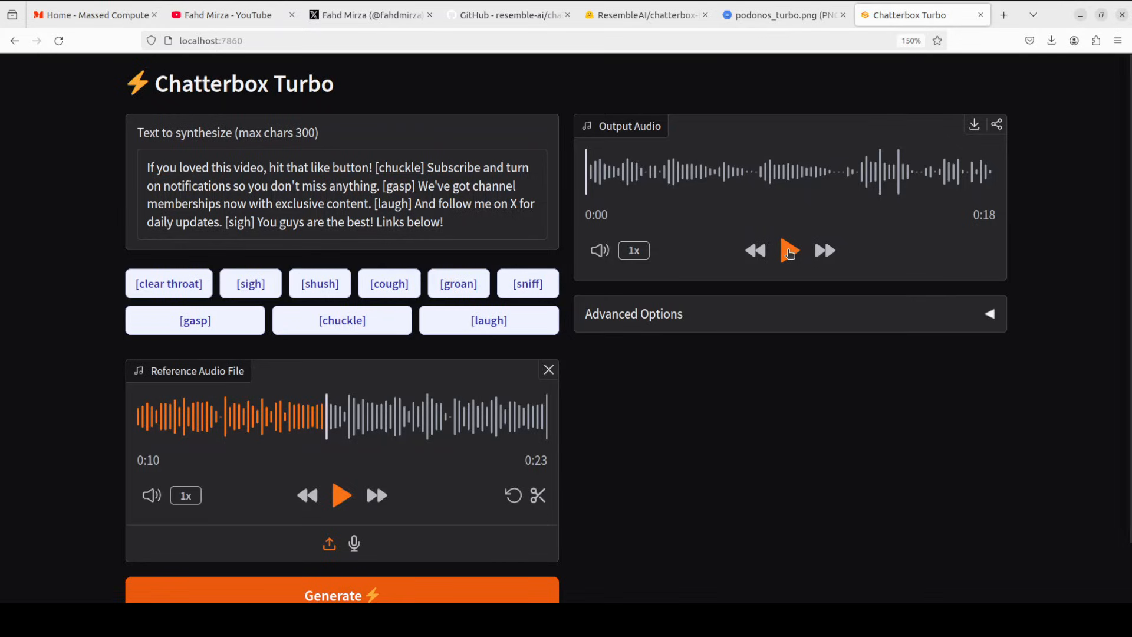
# Play the 18-second cloned-voice subscribe-reminder outro to the end
pyautogui.click(789, 250)
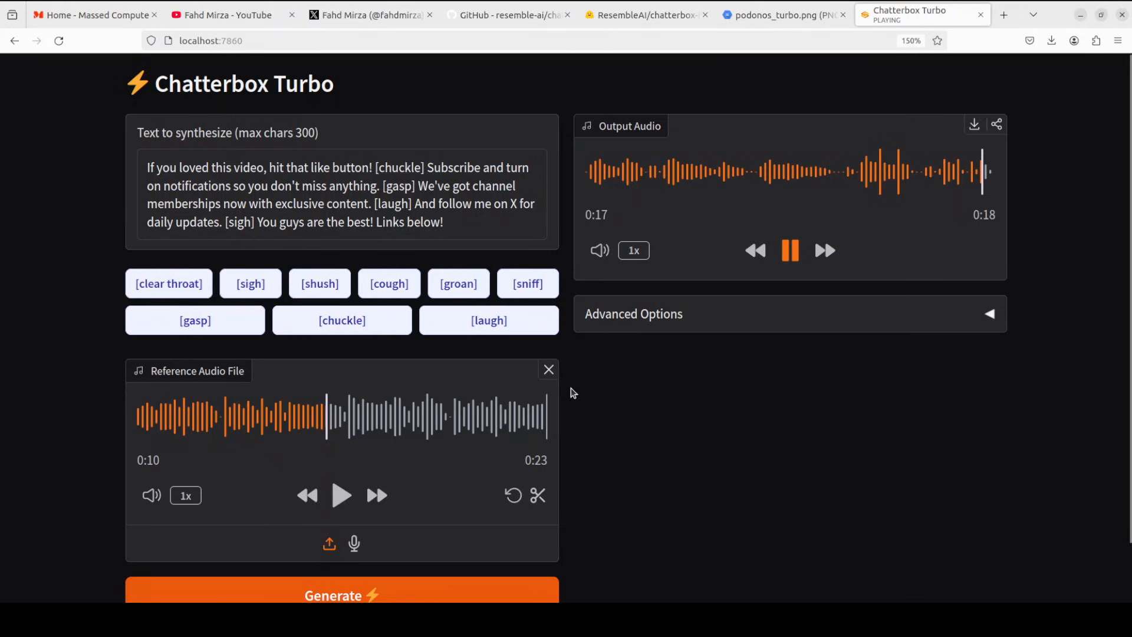
pyautogui.click(790, 250)
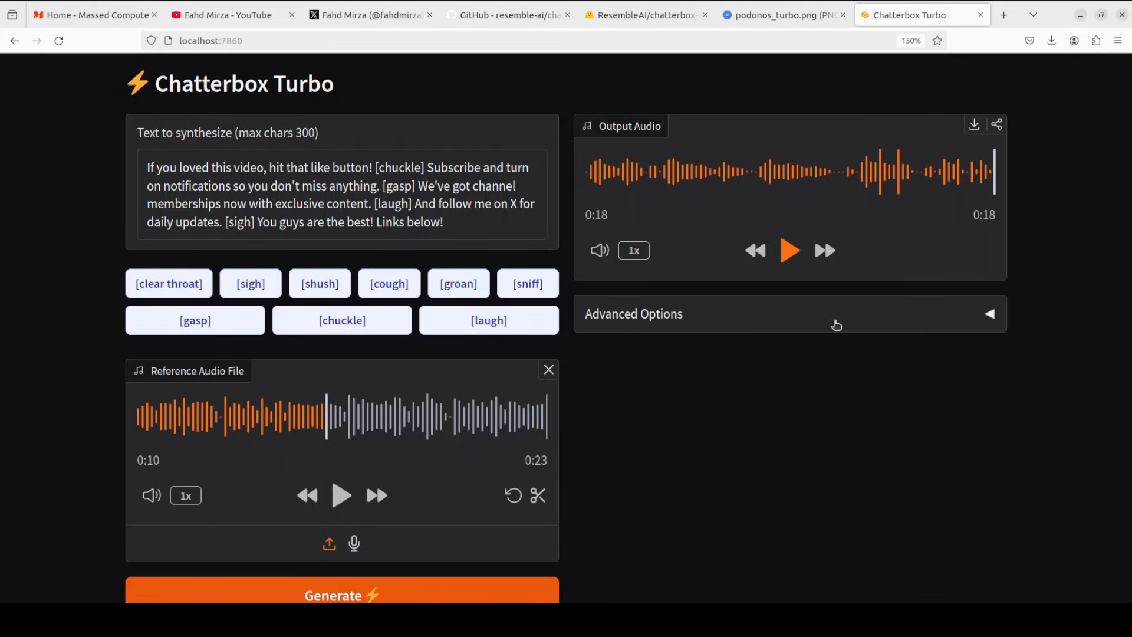
pyautogui.moveTo(794, 333)
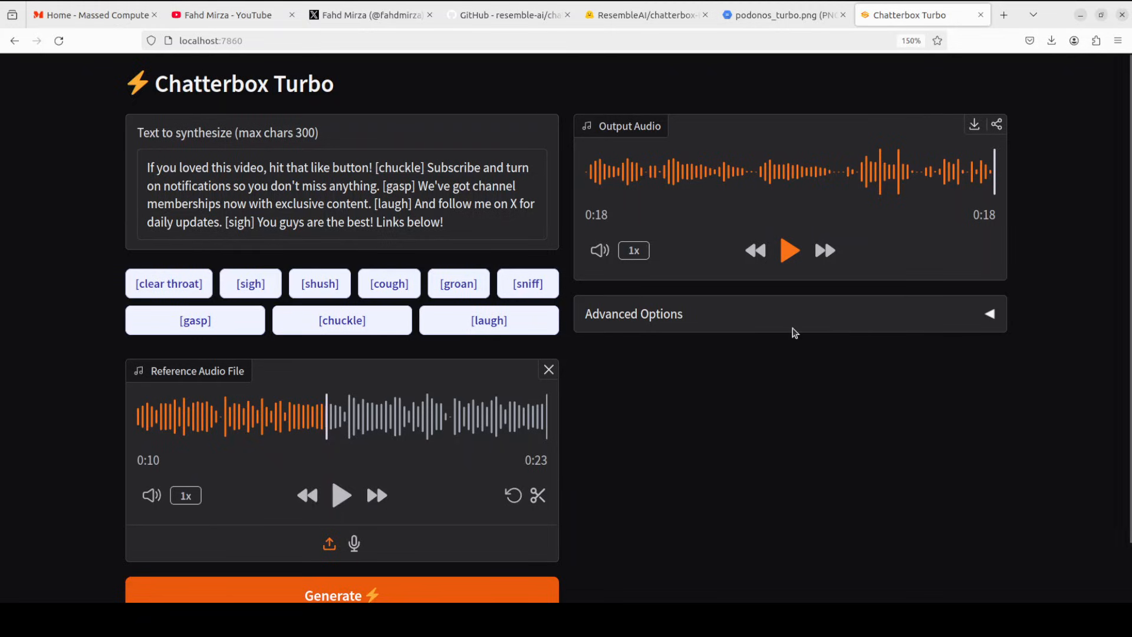
pyautogui.moveTo(496, 482)
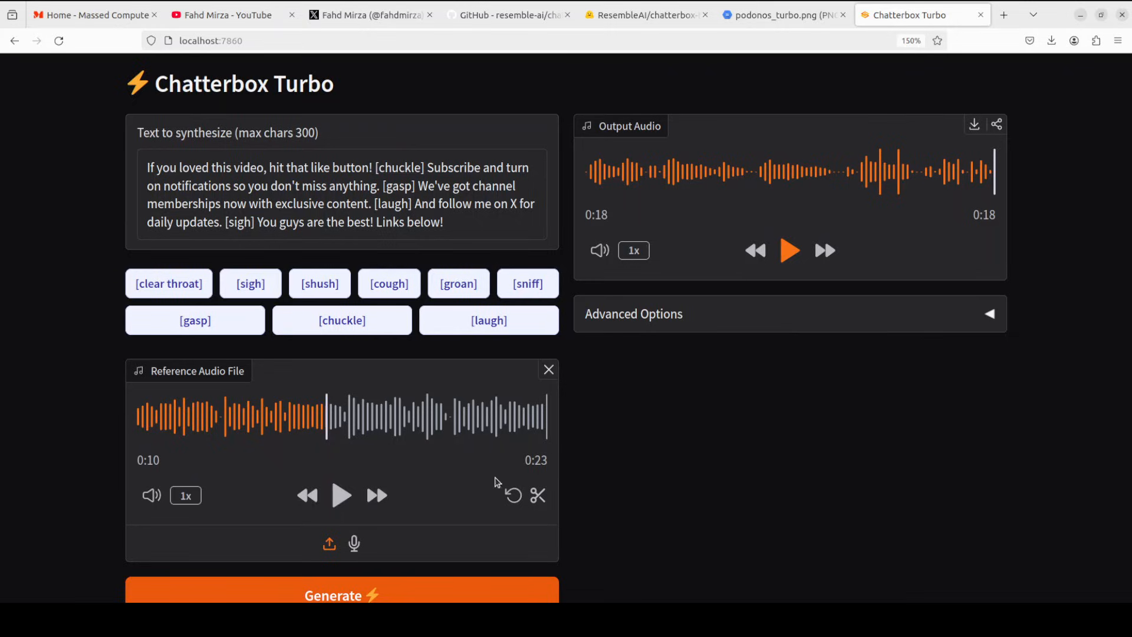
pyautogui.moveTo(638, 442)
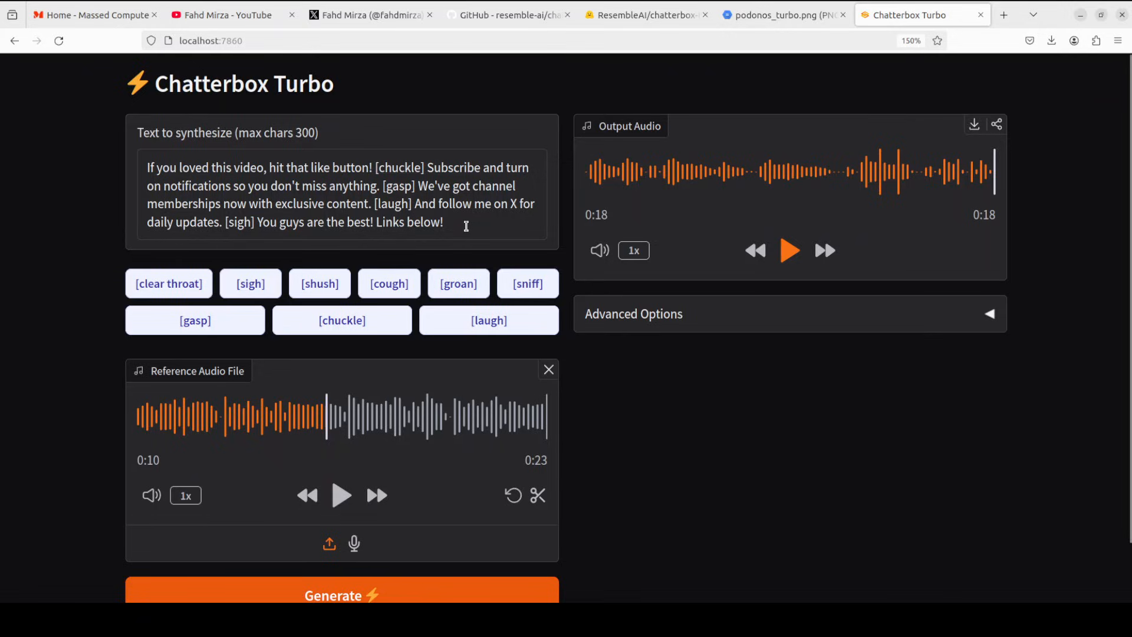
pyautogui.moveTo(486, 150)
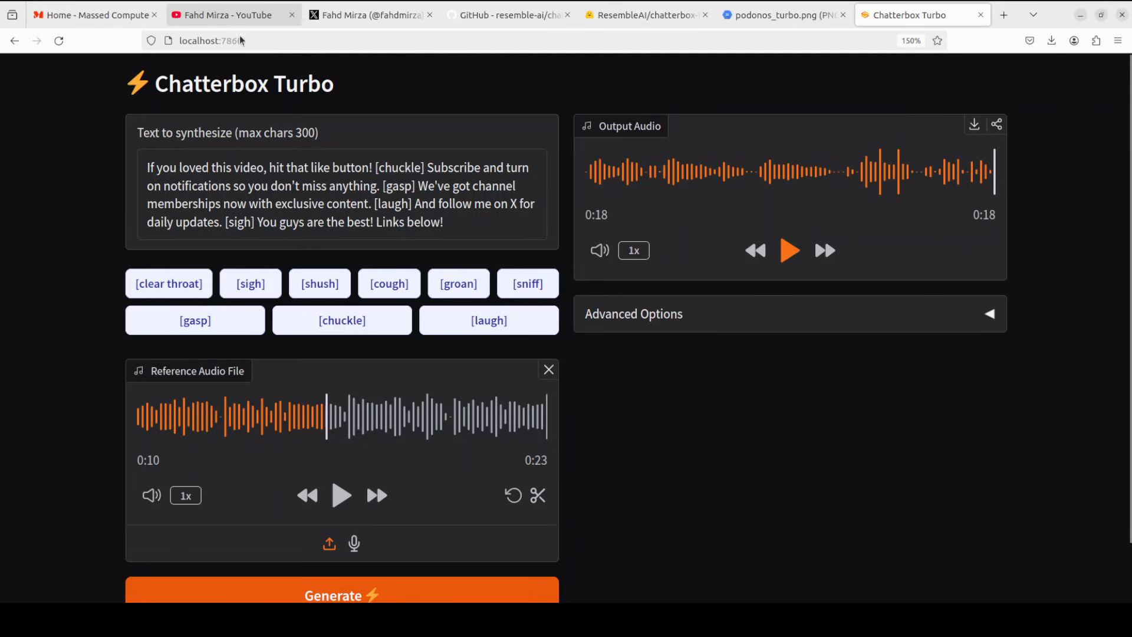
# View the YouTube channel's chatterbox search results, then switch to the creator's X profile
pyautogui.click(231, 15)
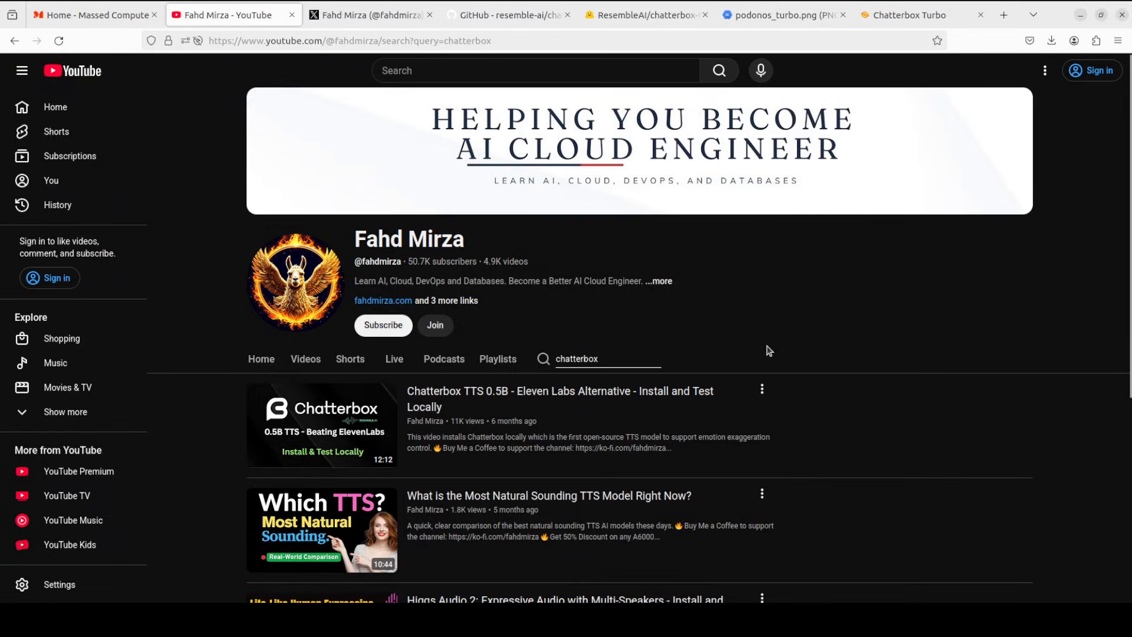
pyautogui.moveTo(501, 412)
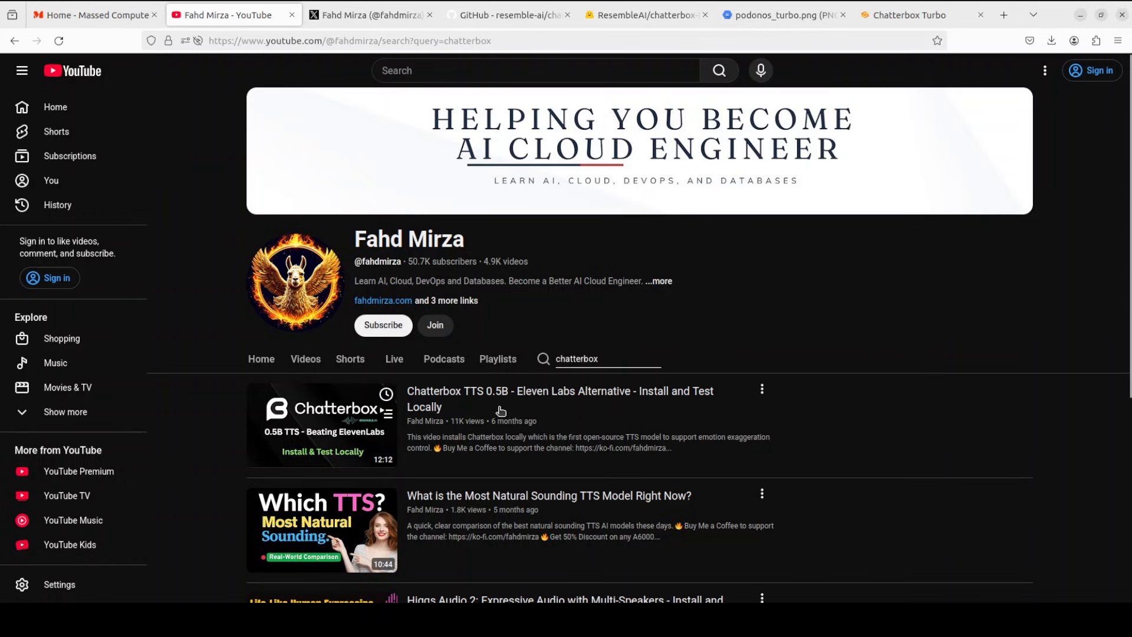
pyautogui.moveTo(529, 440)
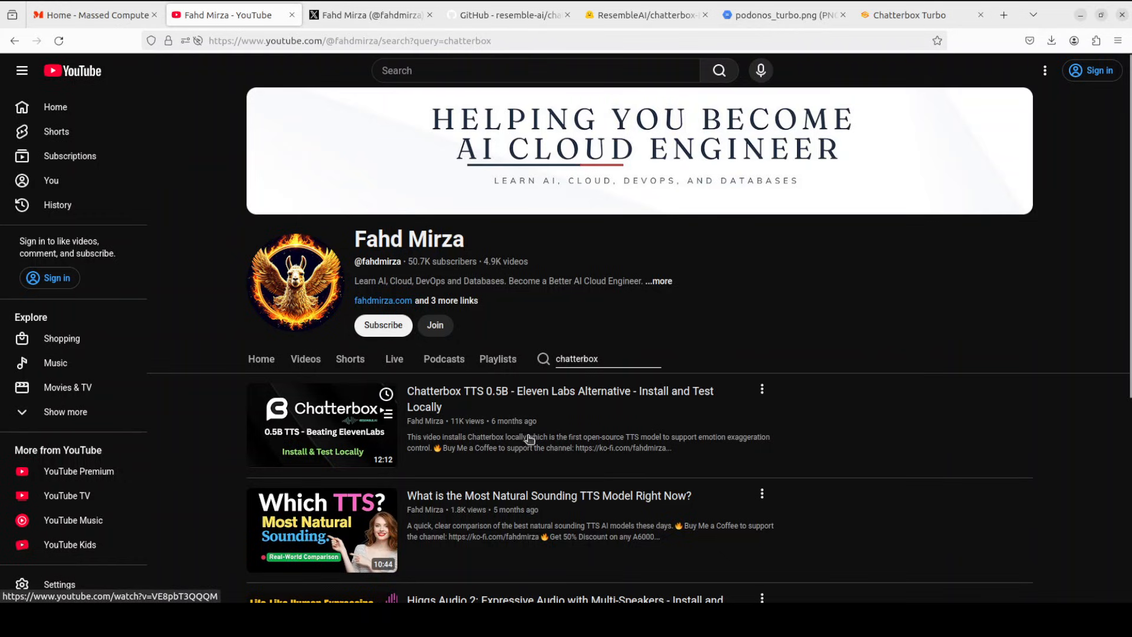
pyautogui.moveTo(881, 461)
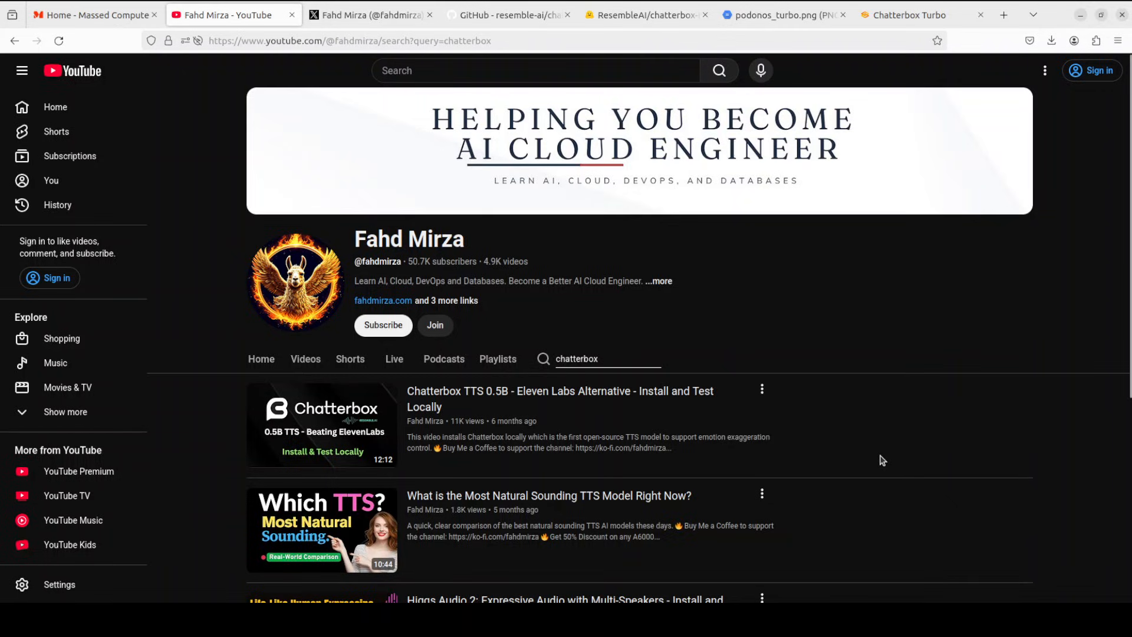
pyautogui.moveTo(858, 457)
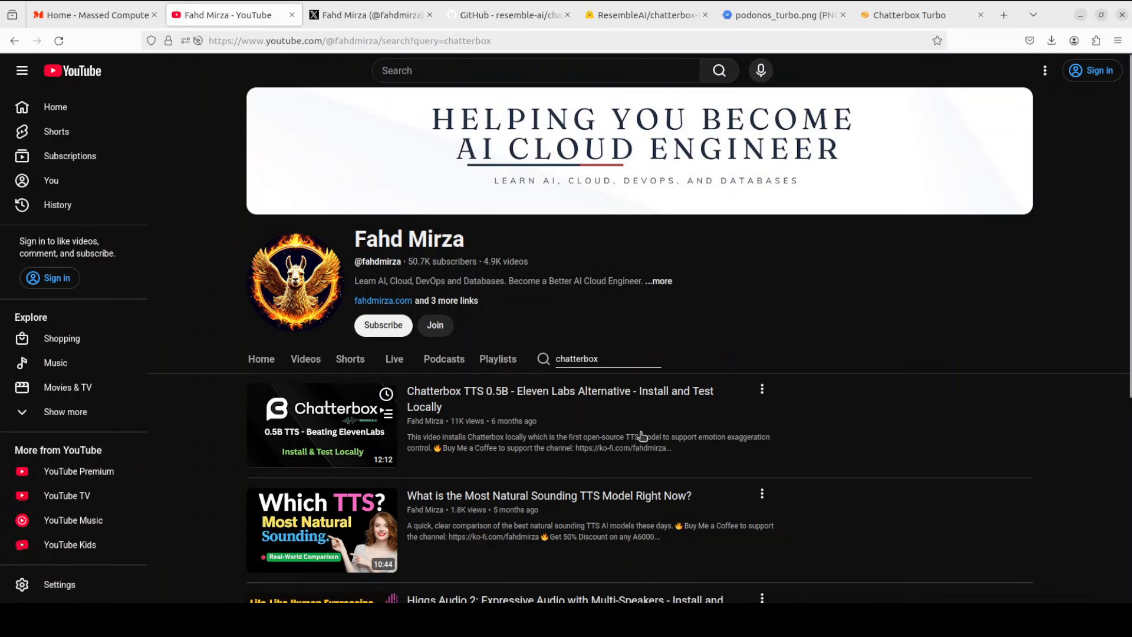
pyautogui.moveTo(846, 426)
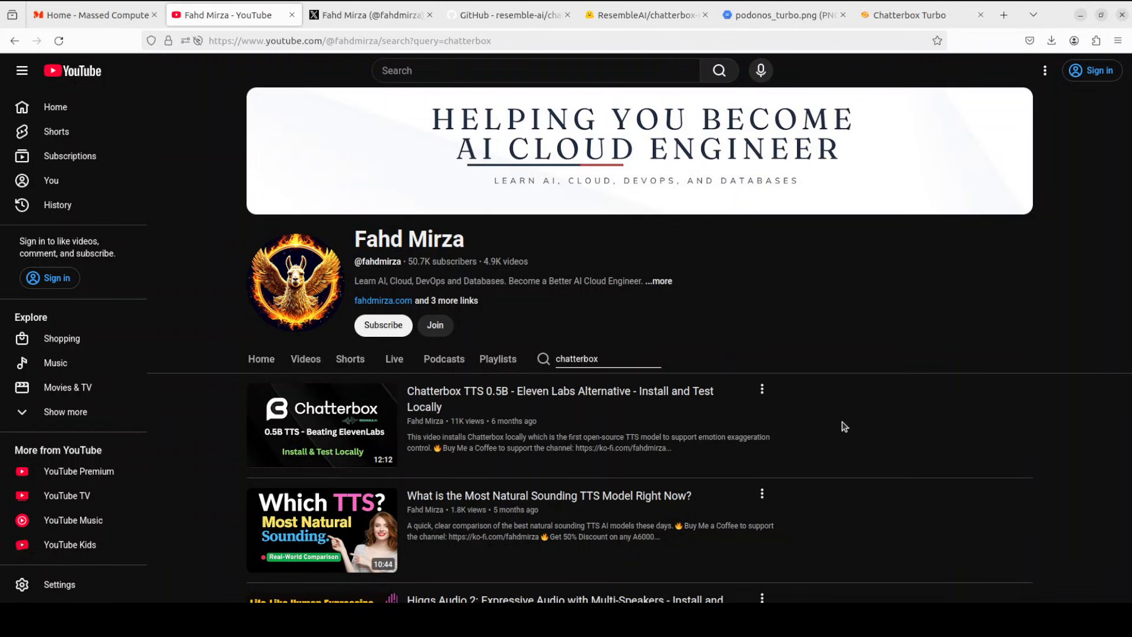
pyautogui.moveTo(628, 4)
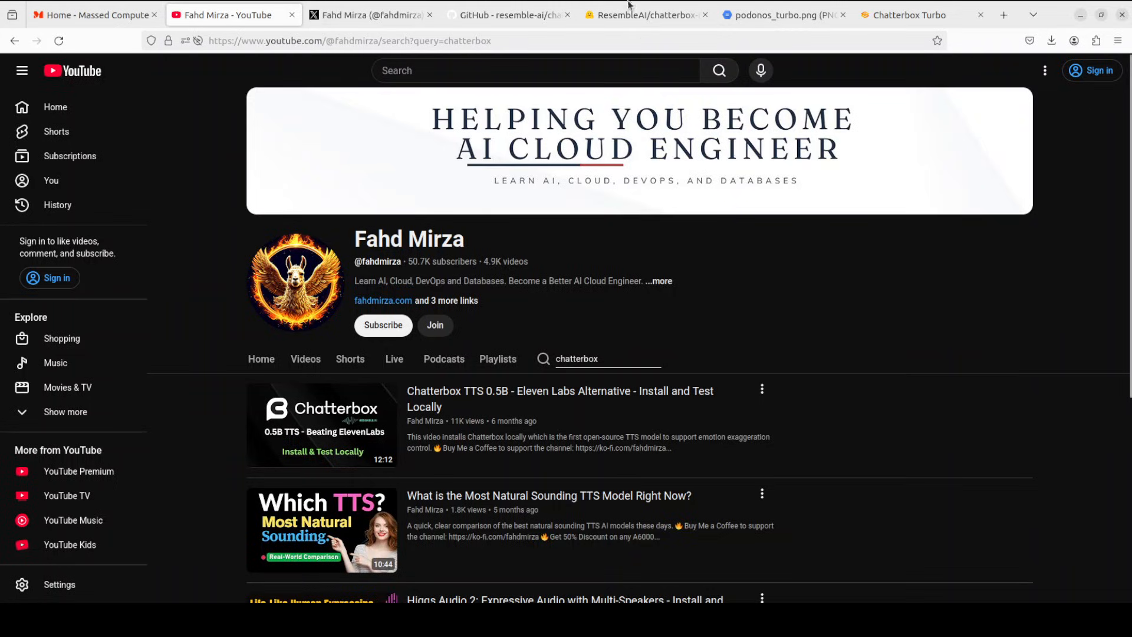
pyautogui.click(369, 14)
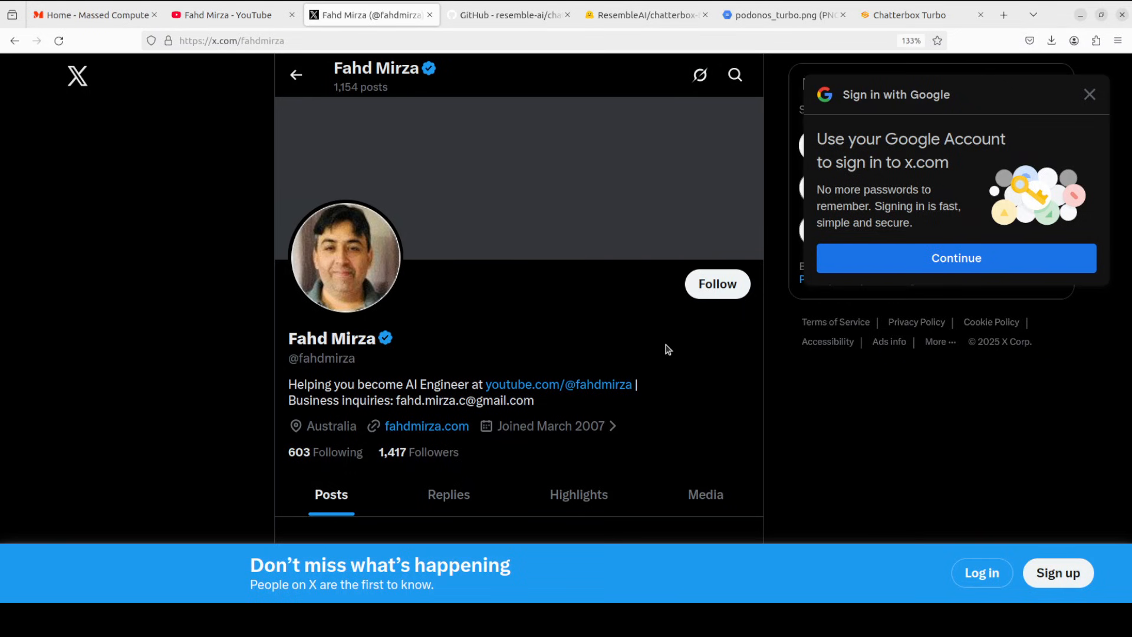
pyautogui.moveTo(158, 450)
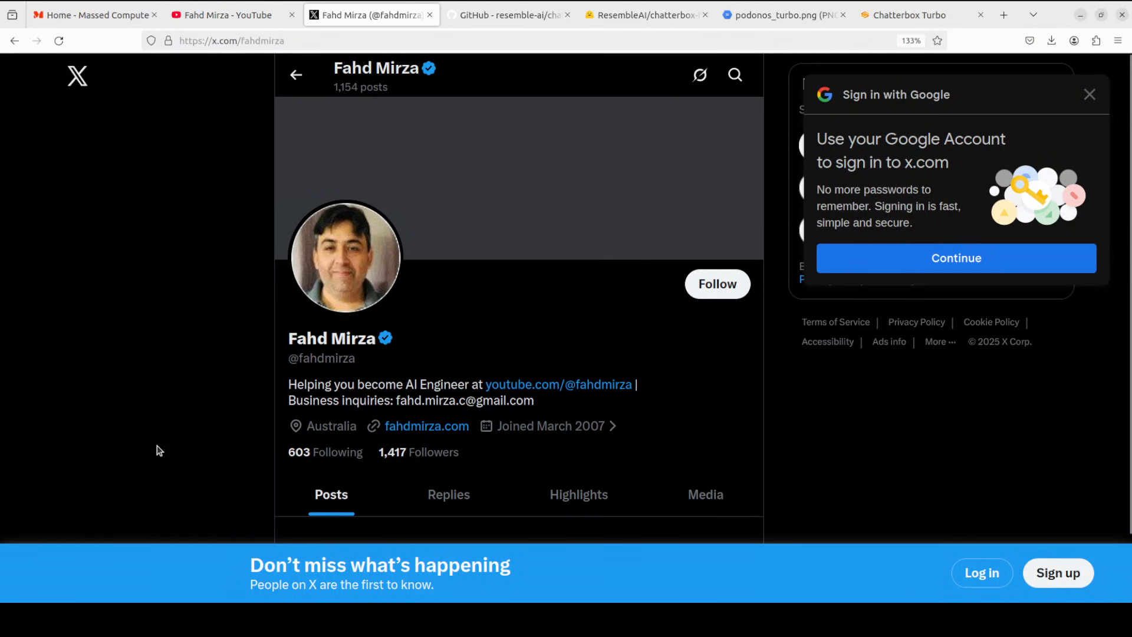